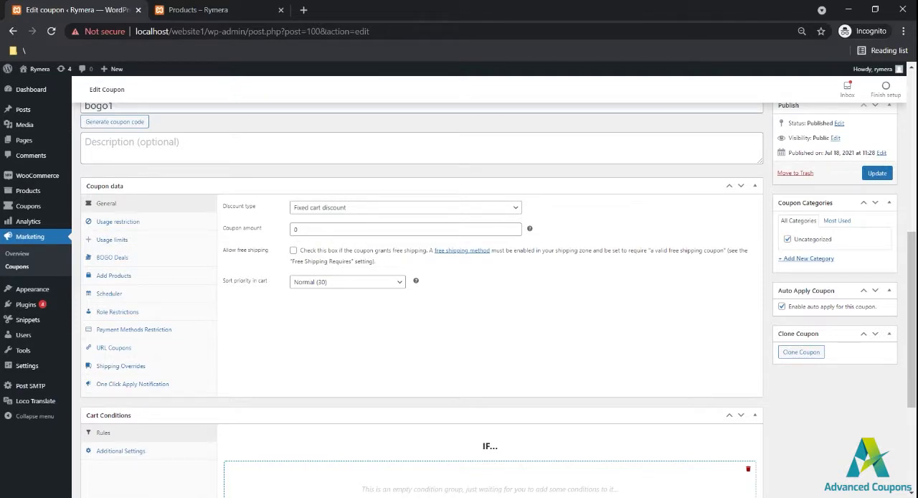
# - In the bogo1 BOGO Deals settings, set the trigger type to Product Categories
pyautogui.click(112, 257)
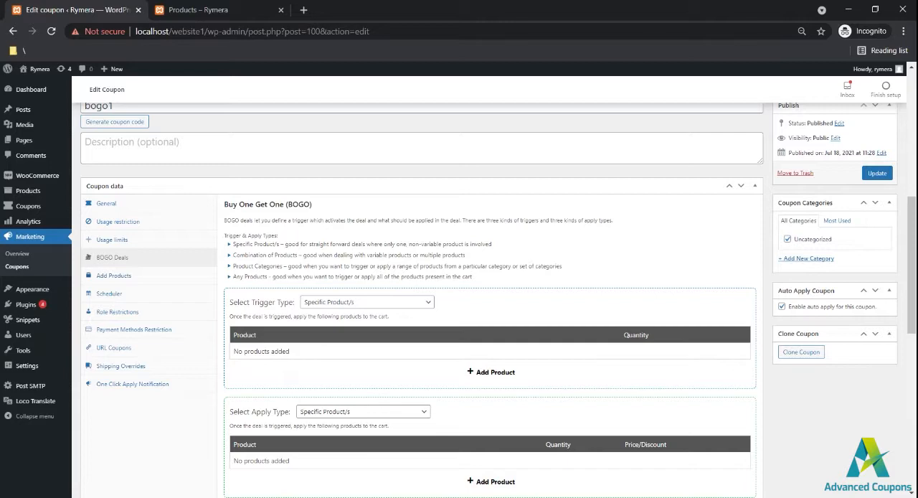
pyautogui.moveTo(408, 356)
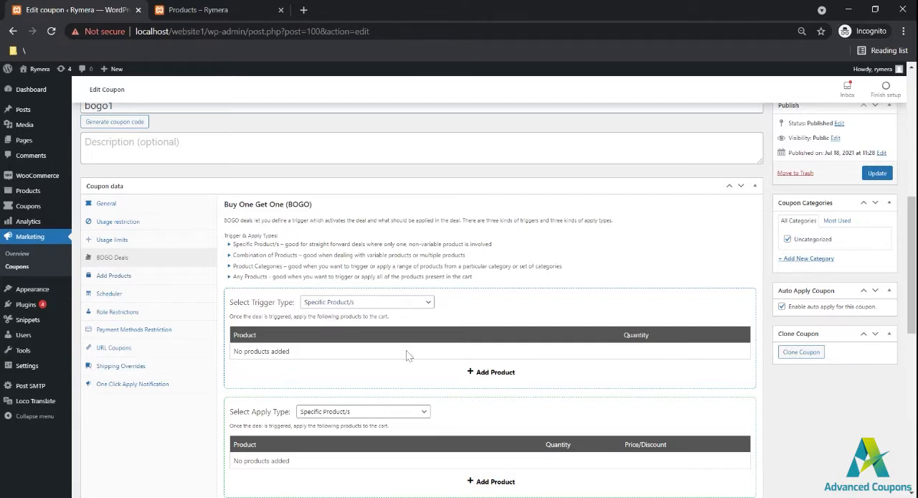
pyautogui.scroll(-3)
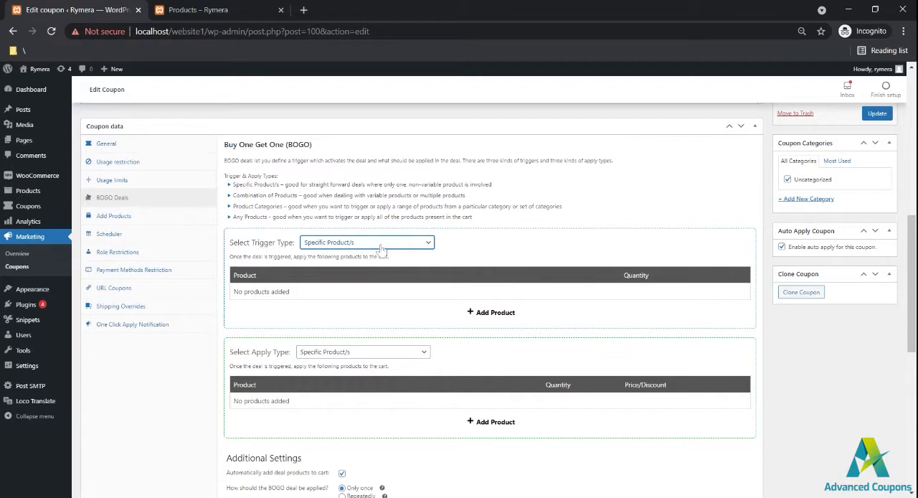
pyautogui.click(366, 242)
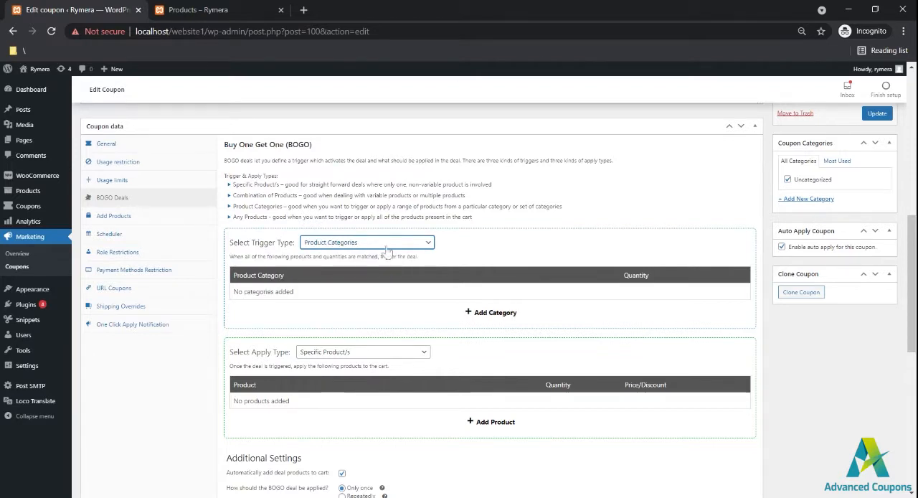
pyautogui.click(366, 241)
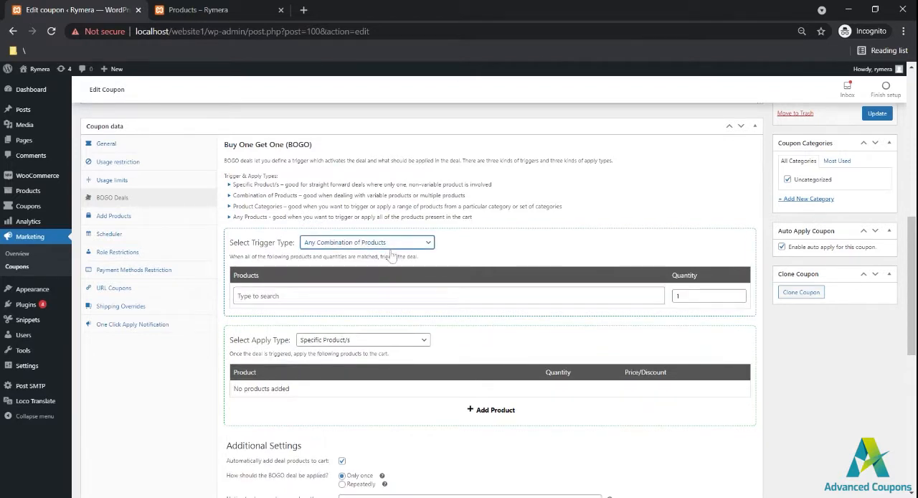
pyautogui.click(366, 241)
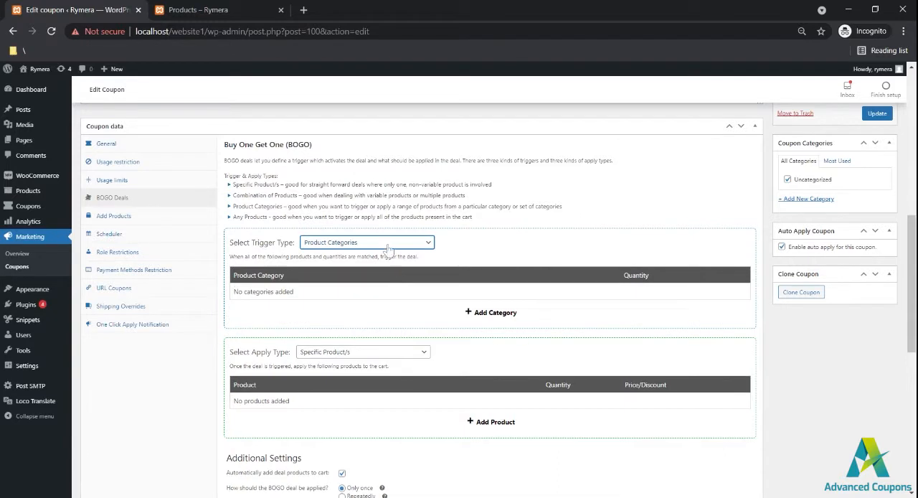
pyautogui.click(367, 242)
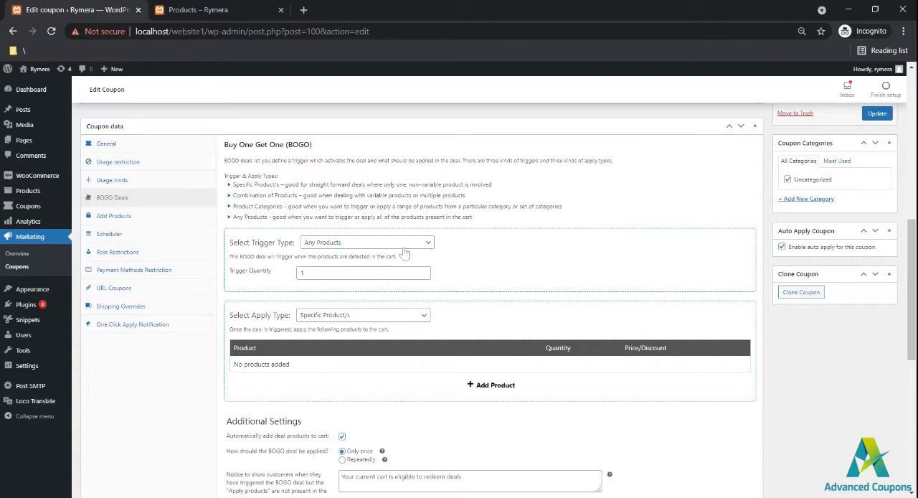
pyautogui.moveTo(401, 253)
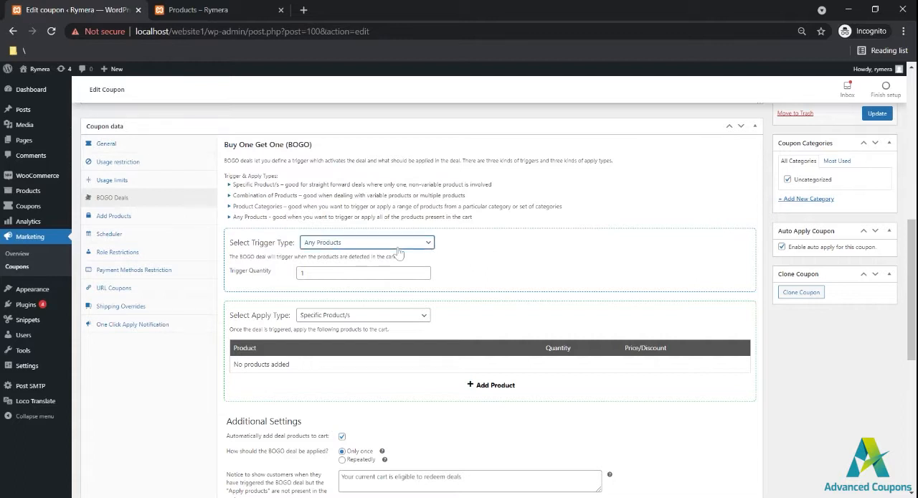
pyautogui.click(363, 272)
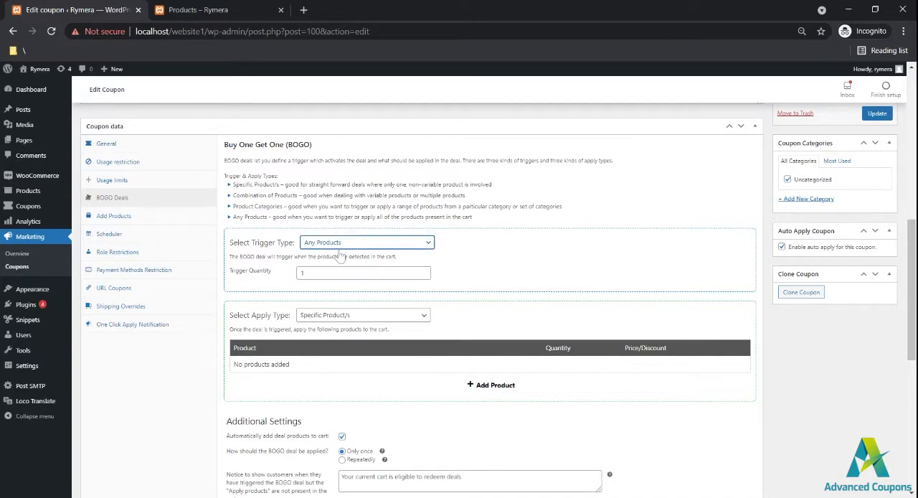
pyautogui.click(366, 241)
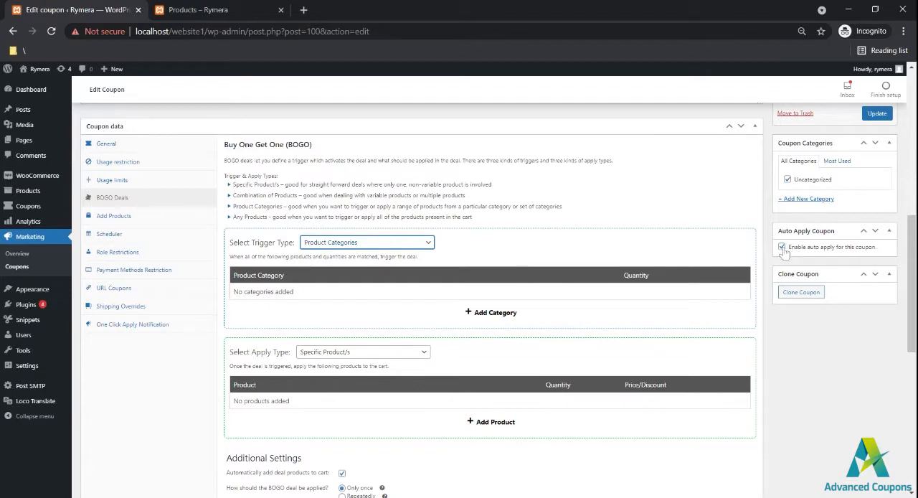
# - Add Accessories with quantity 3 as the BOGO trigger category
pyautogui.scroll(-3)
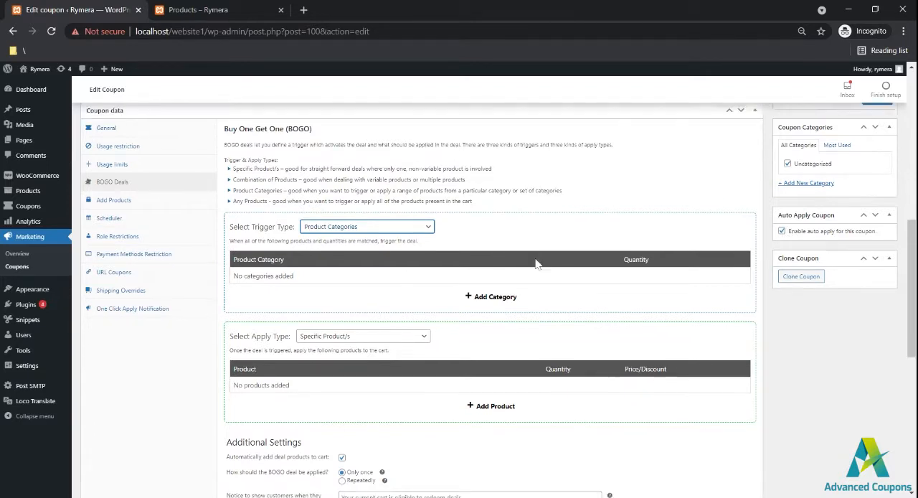
pyautogui.click(491, 296)
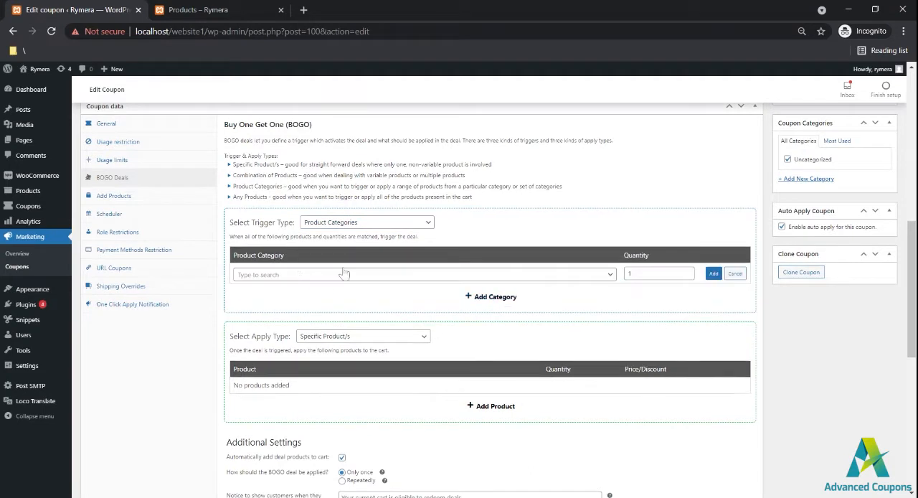
pyautogui.write('acd')
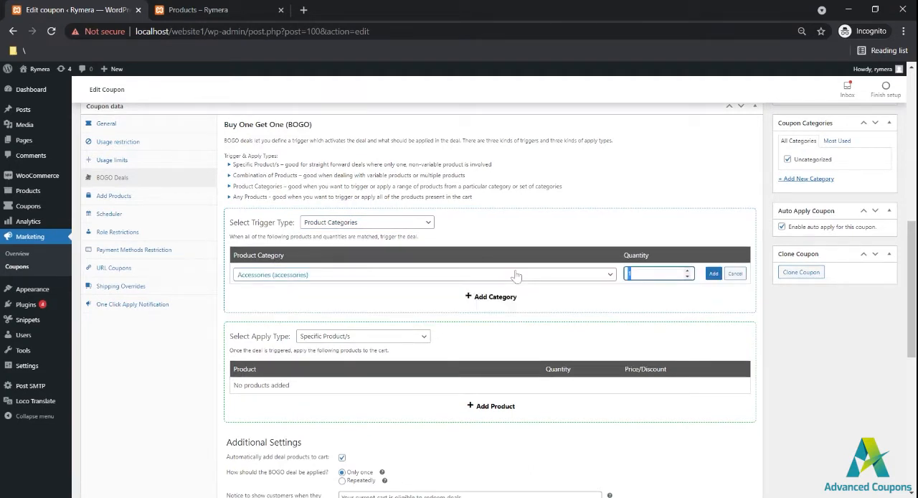
pyautogui.write('1')
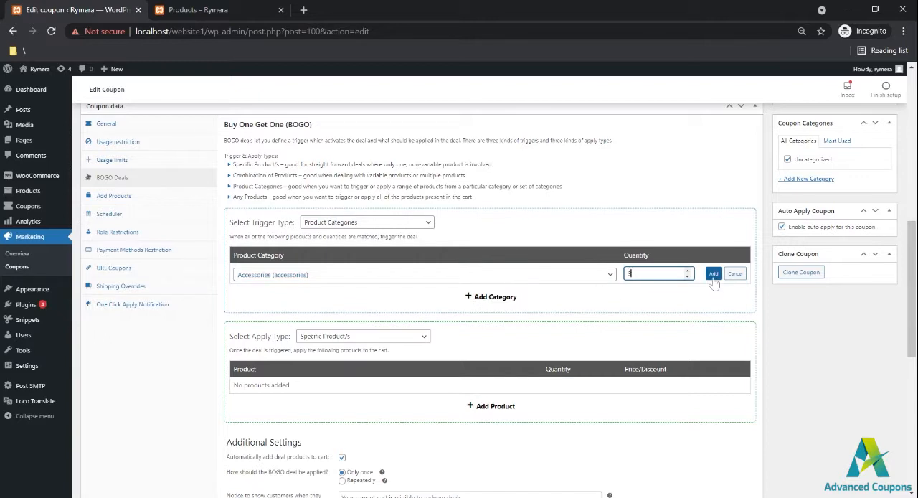
pyautogui.click(713, 273)
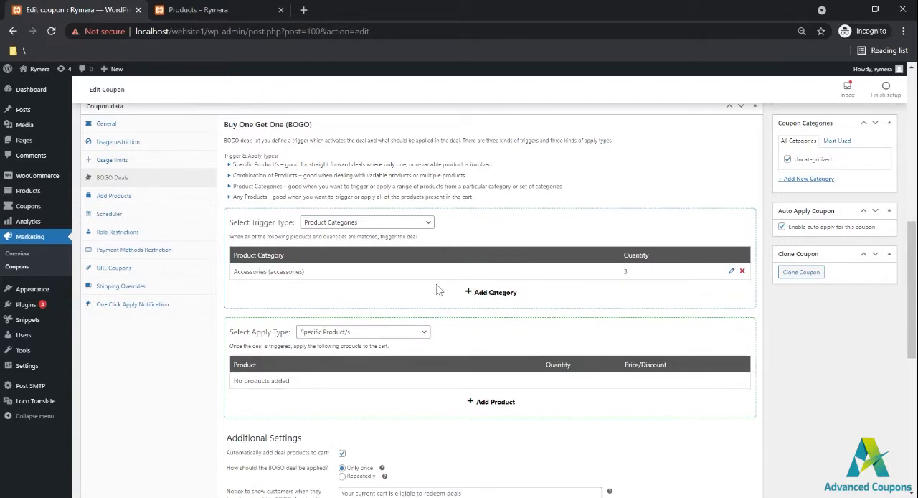
pyautogui.scroll(-3)
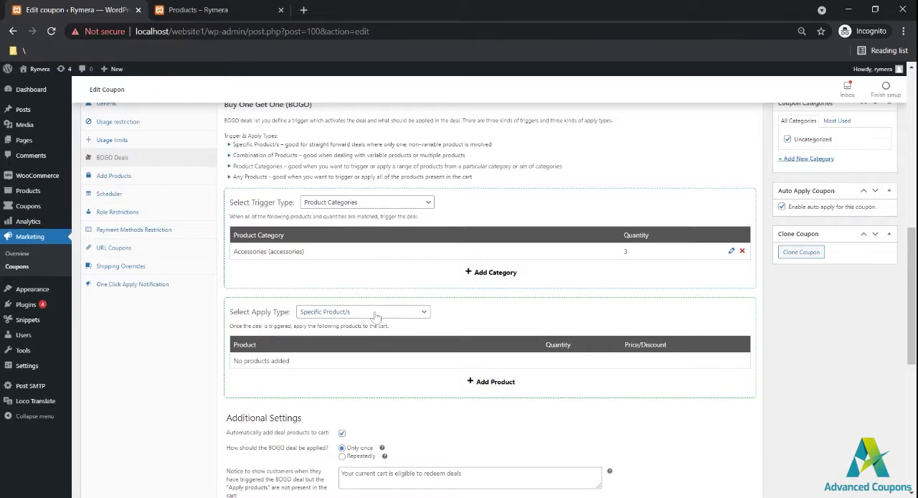
# - Add one T-Shirt at price 0 as the BOGO apply product and update the coupon
pyautogui.click(491, 381)
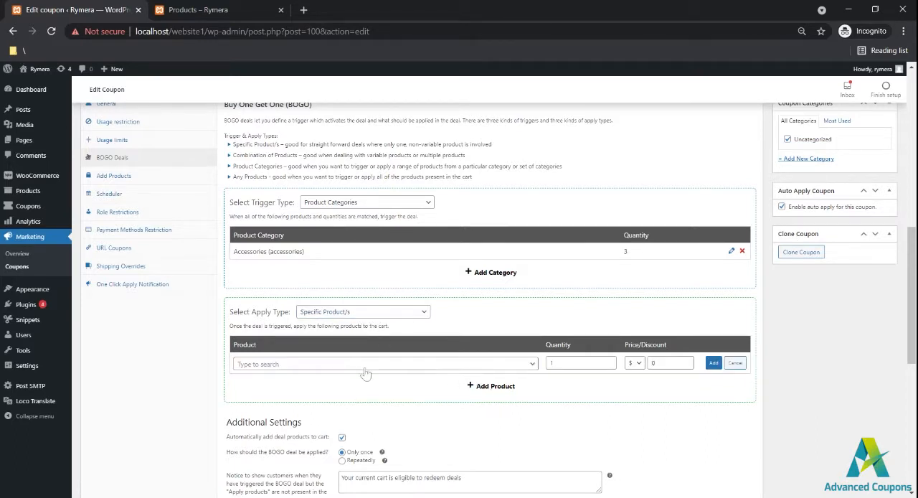
pyautogui.click(384, 364)
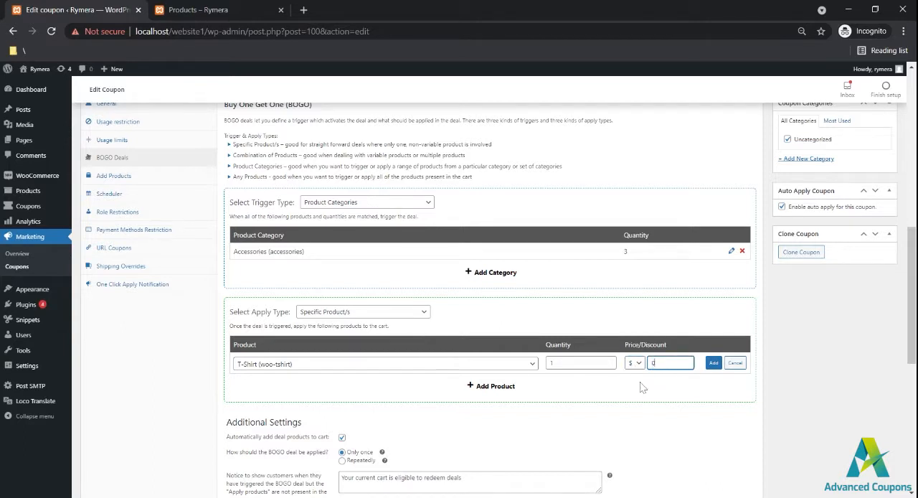
pyautogui.click(713, 362)
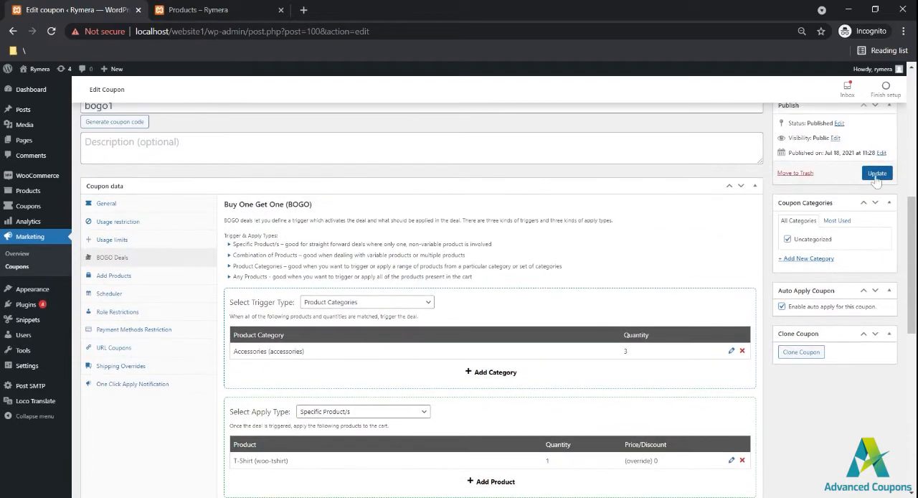
pyautogui.click(215, 9)
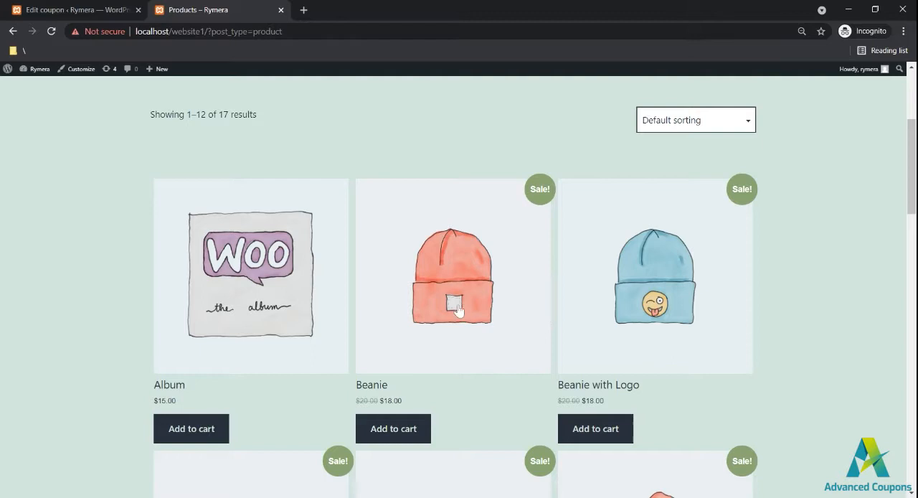
pyautogui.moveTo(592, 313)
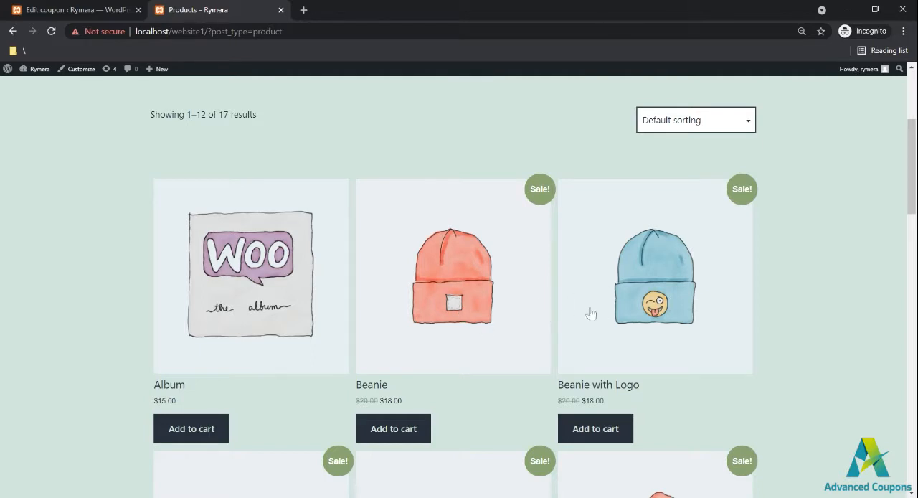
pyautogui.moveTo(517, 328)
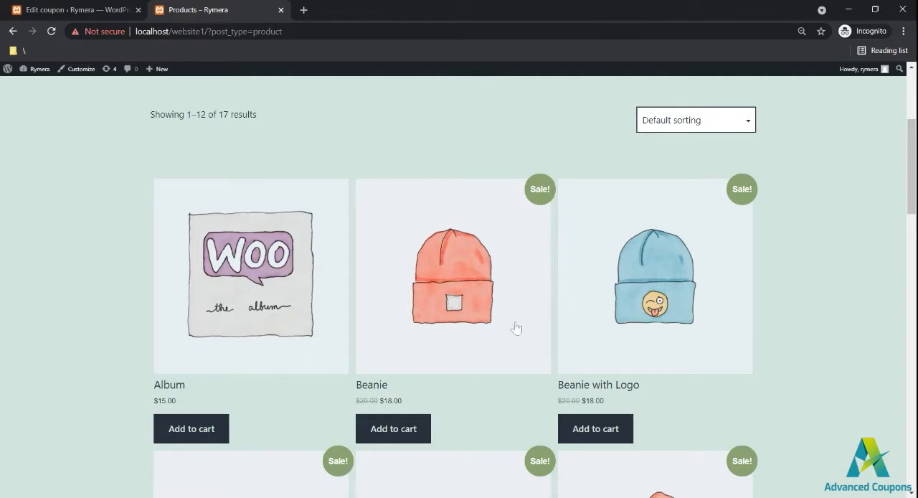
# - Check the cart's Beanie quantity with bogo1 applied at -$0.00, then return to the coupon
pyautogui.click(393, 428)
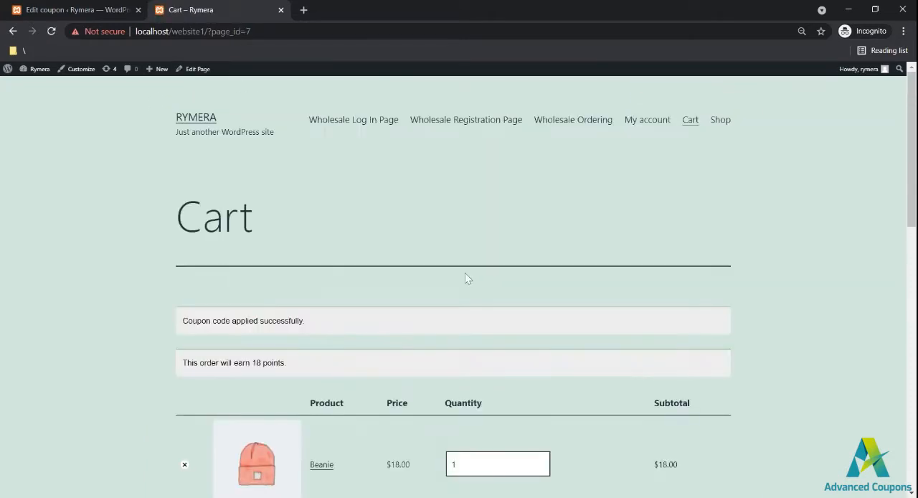
pyautogui.scroll(-3)
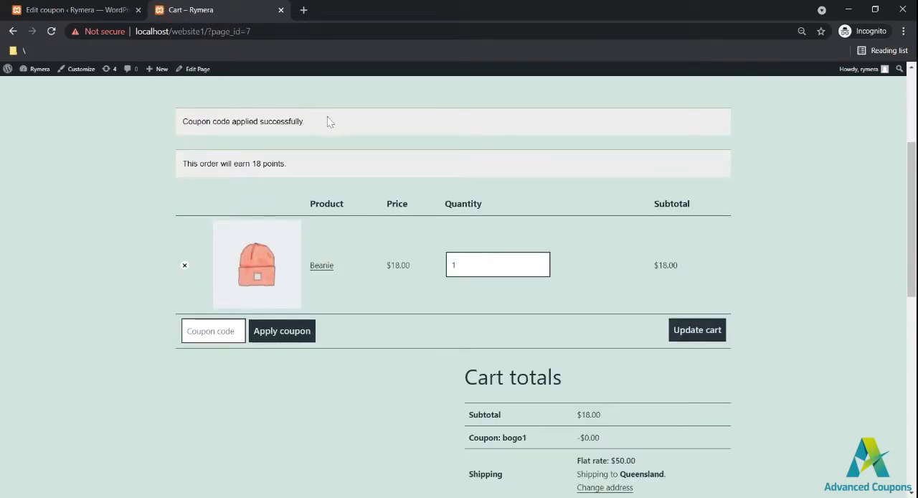
pyautogui.doubleClick(242, 122)
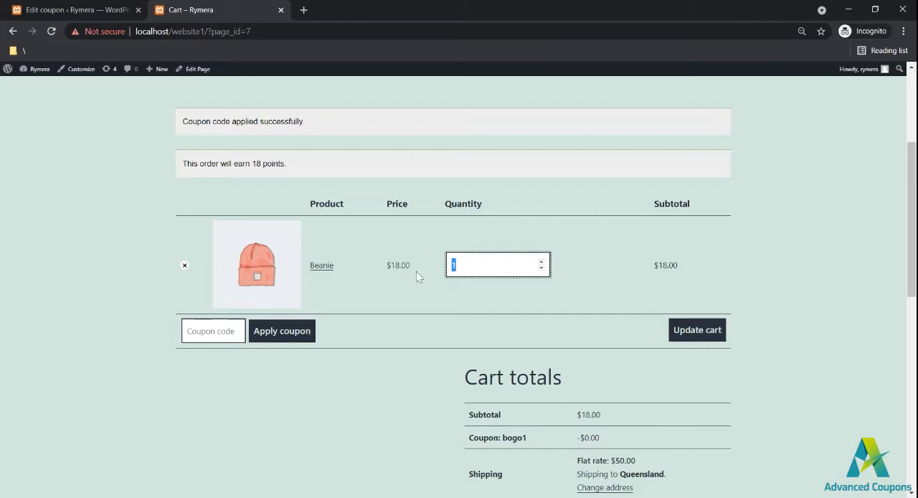
pyautogui.moveTo(342, 373)
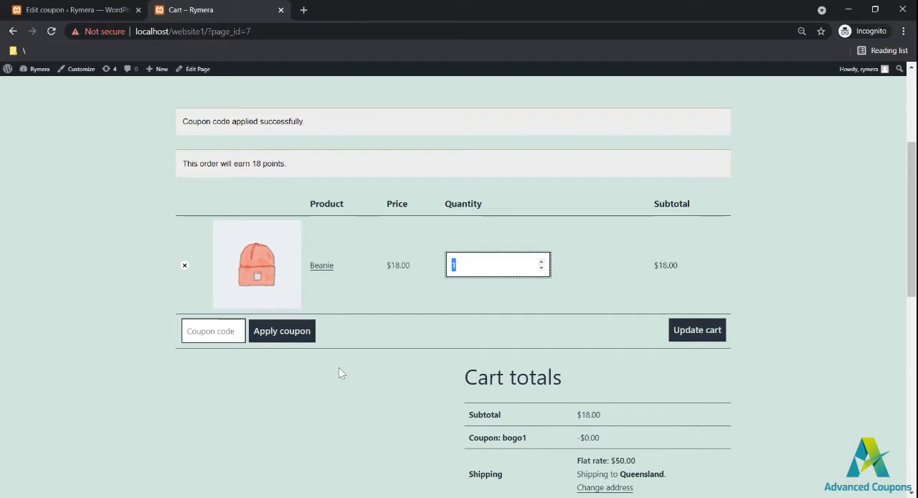
pyautogui.moveTo(86, 6)
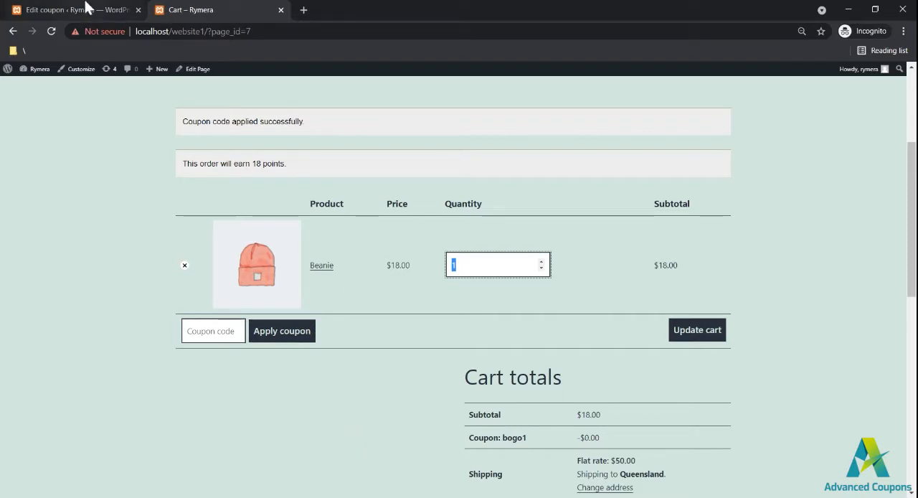
pyautogui.click(65, 10)
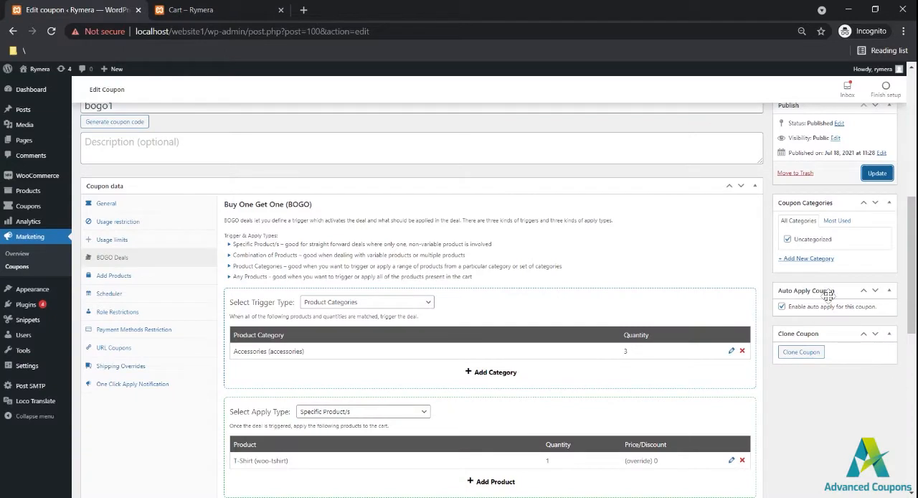
pyautogui.moveTo(802, 283)
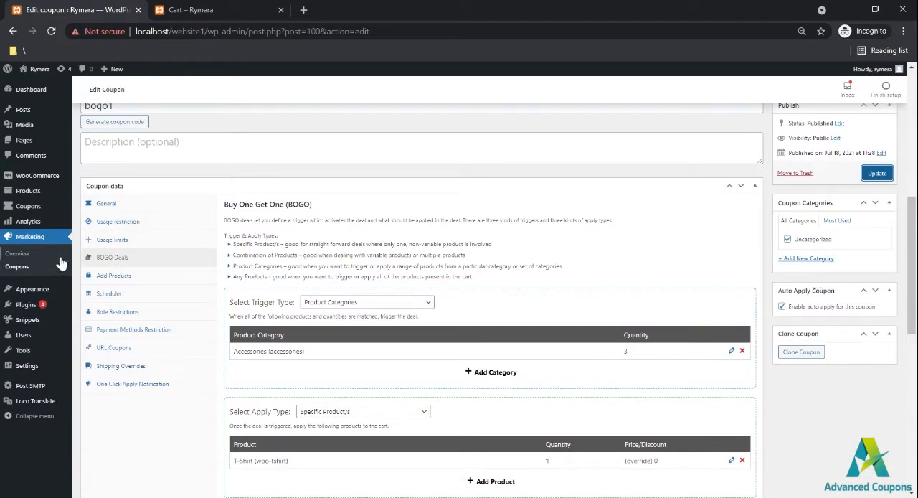
pyautogui.moveTo(131, 226)
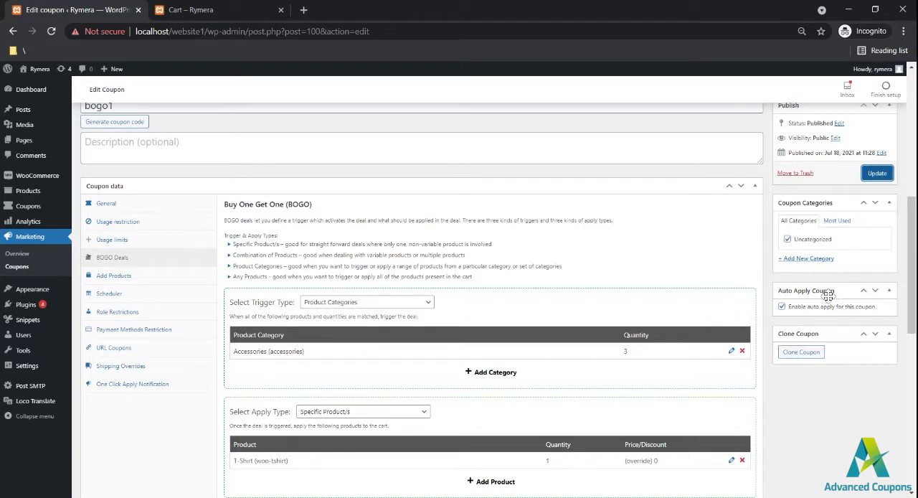
pyautogui.moveTo(63, 152)
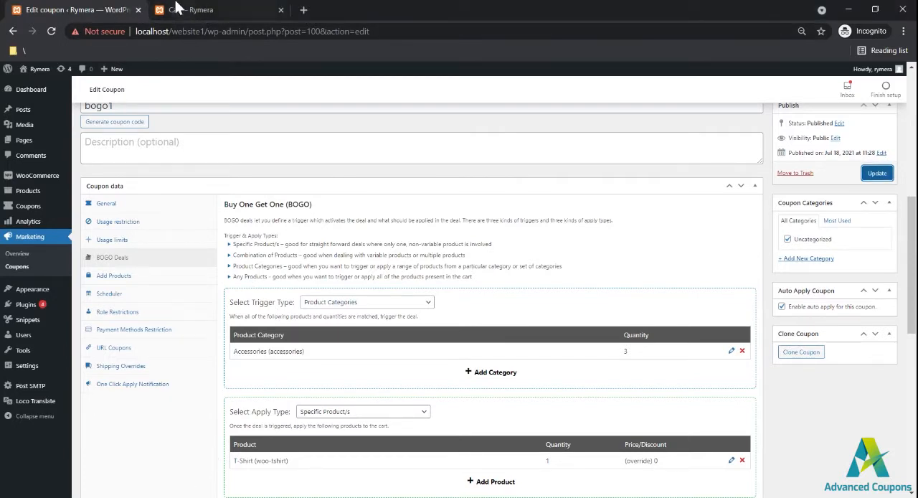
# - Switch to the Cart – Rymera storefront tab
pyautogui.click(208, 9)
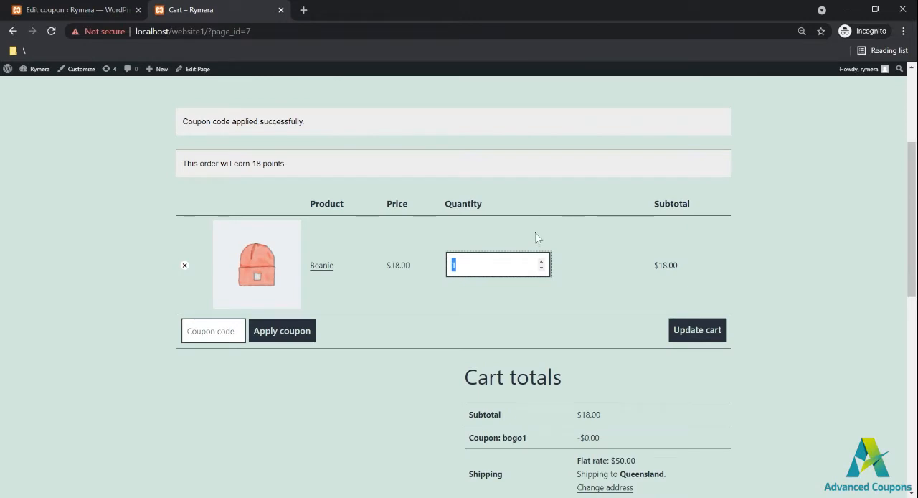
pyautogui.moveTo(690, 274)
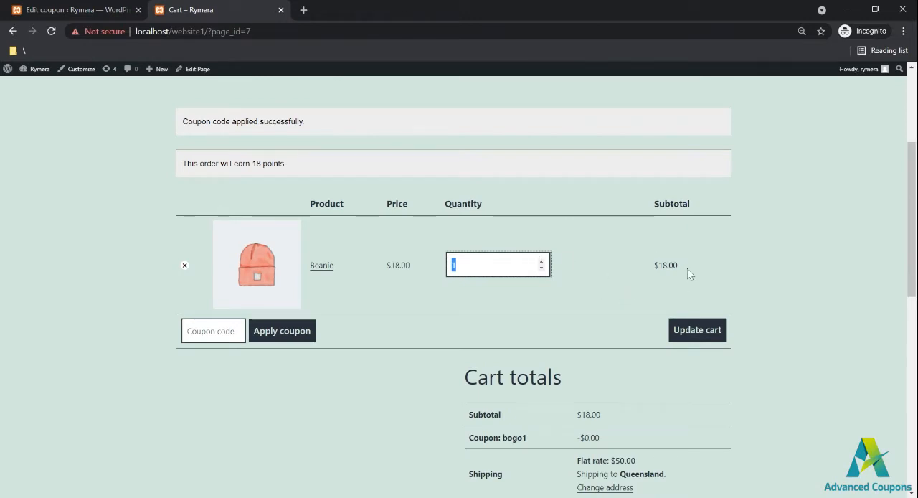
pyautogui.moveTo(259, 111)
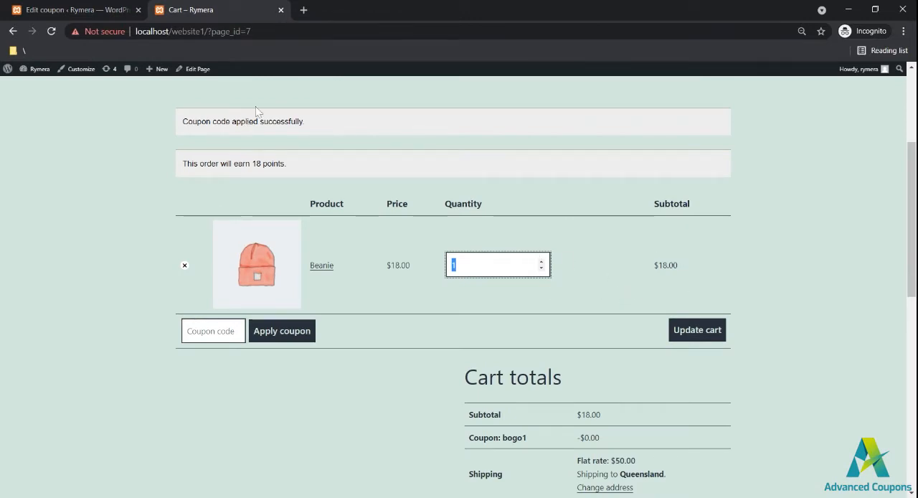
# - Highlight the bogo1 success notice and -$0.00 discount, then return to the coupon editor
pyautogui.doubleClick(281, 120)
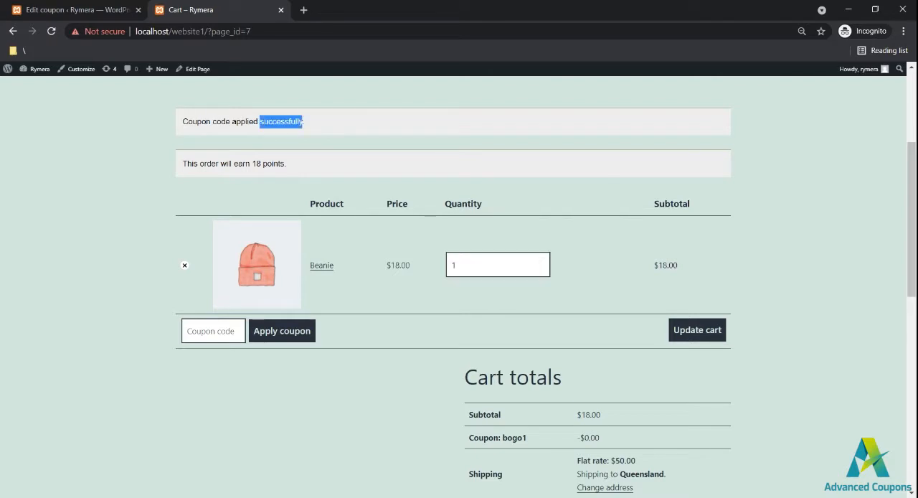
pyautogui.tripleClick(243, 121)
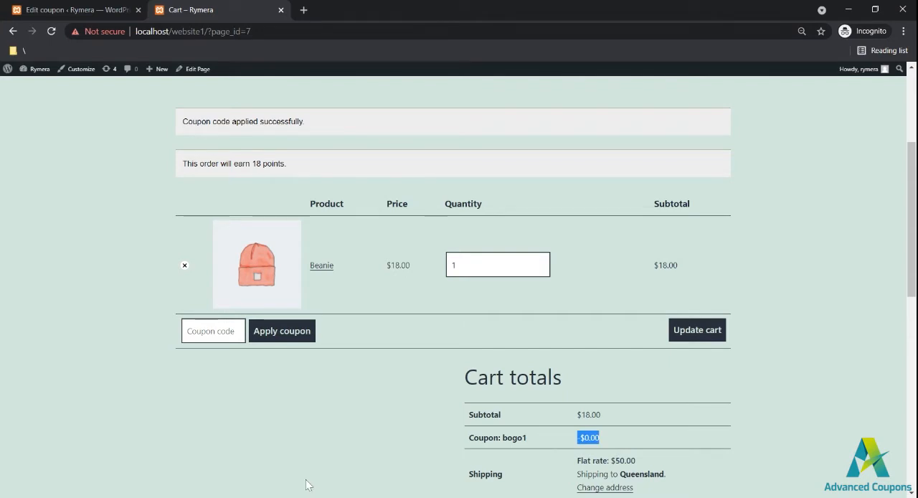
pyautogui.moveTo(609, 367)
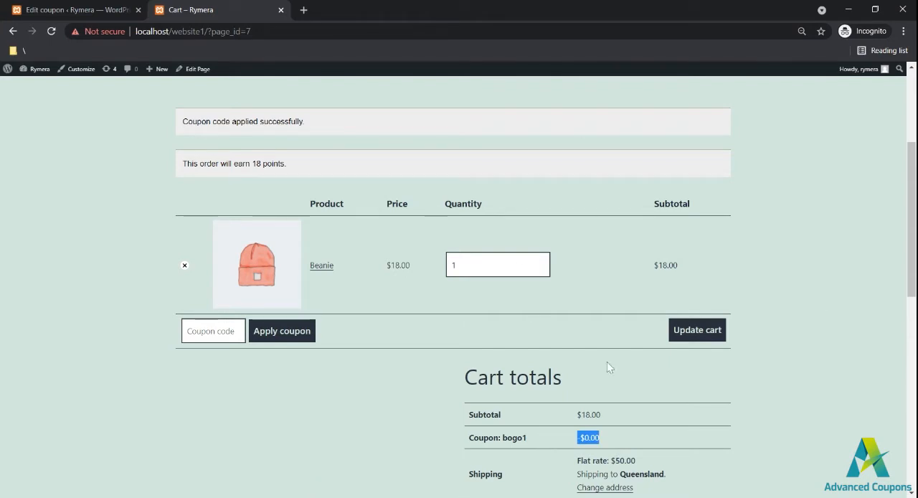
pyautogui.moveTo(280, 147)
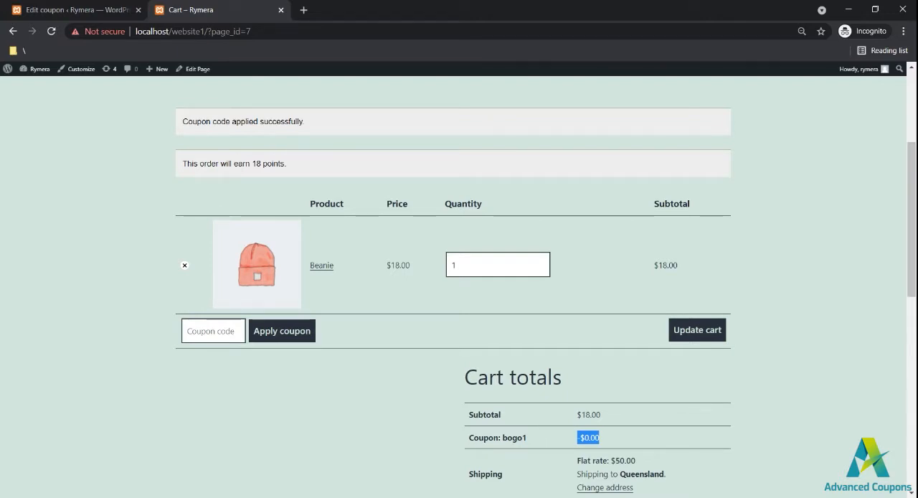
pyautogui.click(72, 9)
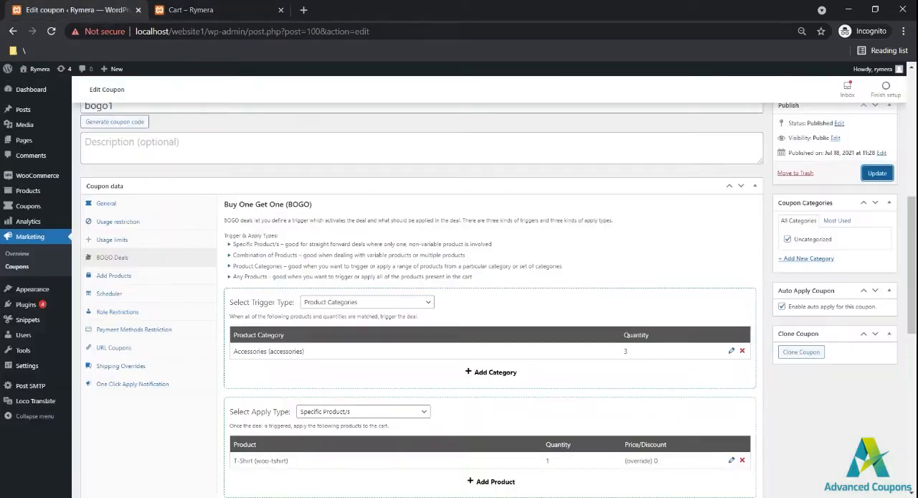
pyautogui.scroll(-3)
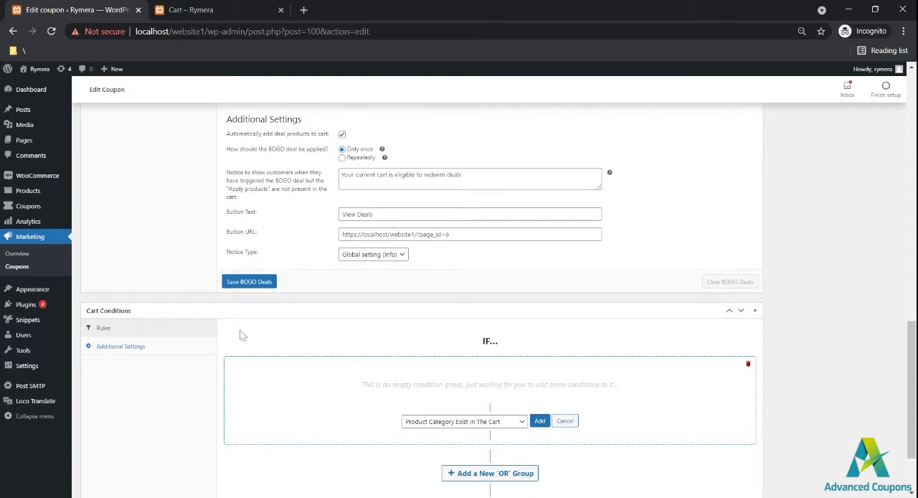
pyautogui.moveTo(288, 364)
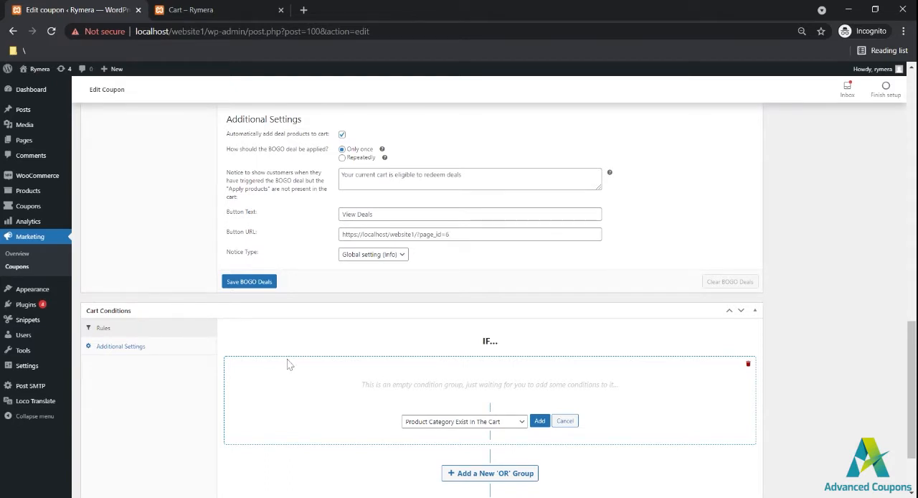
pyautogui.scroll(-3)
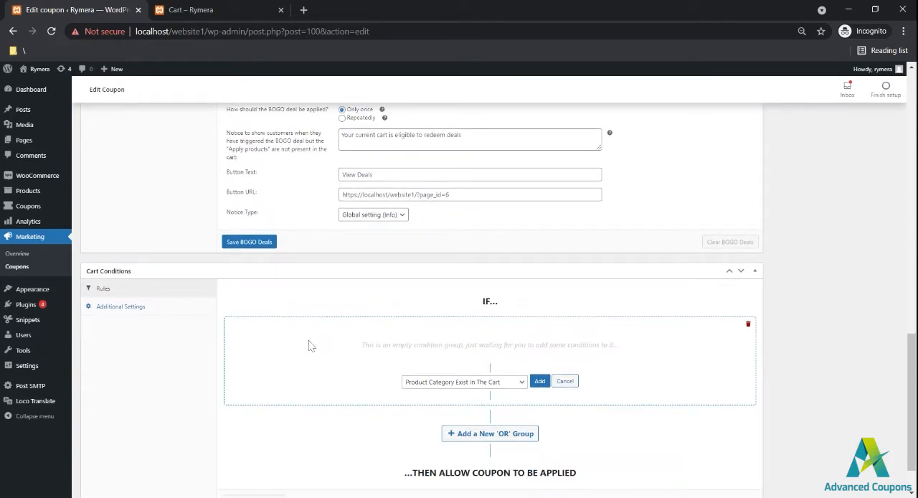
pyautogui.moveTo(432, 251)
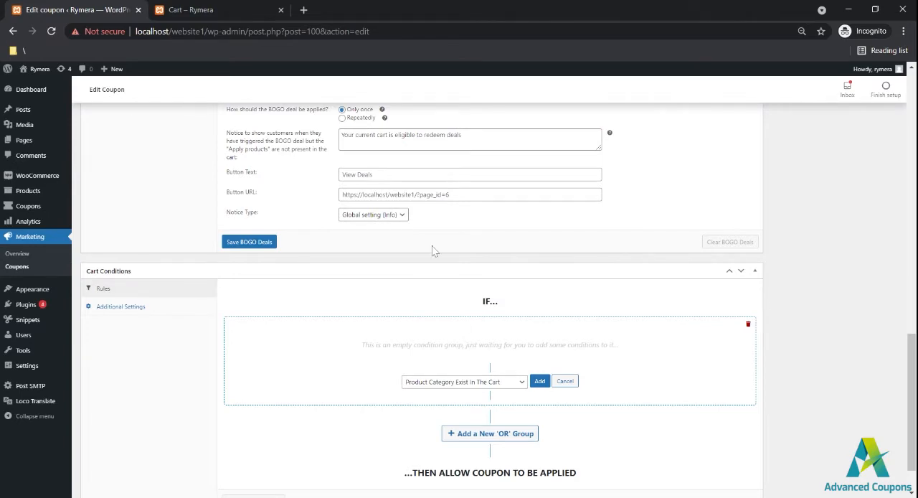
pyautogui.scroll(3)
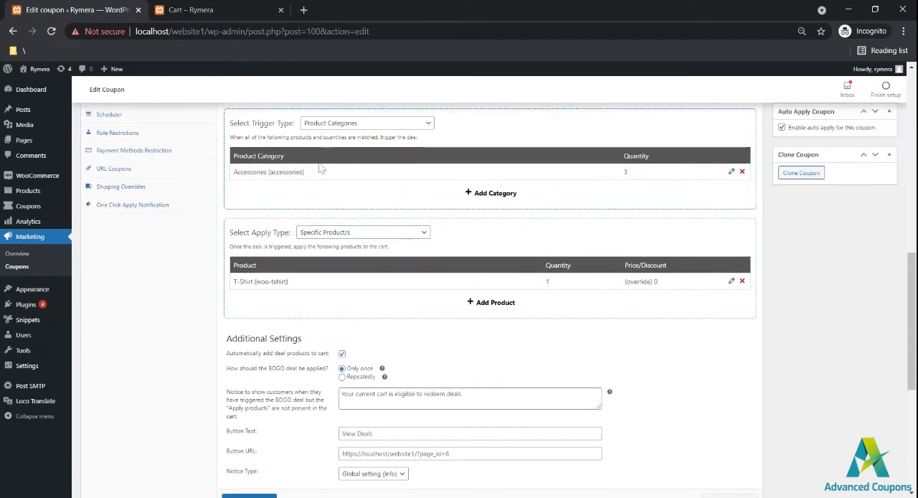
pyautogui.scroll(-3)
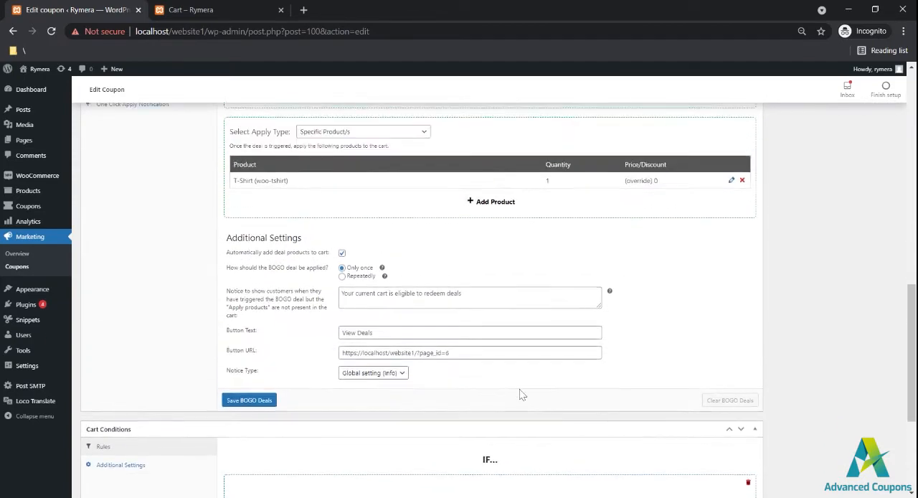
pyautogui.scroll(3)
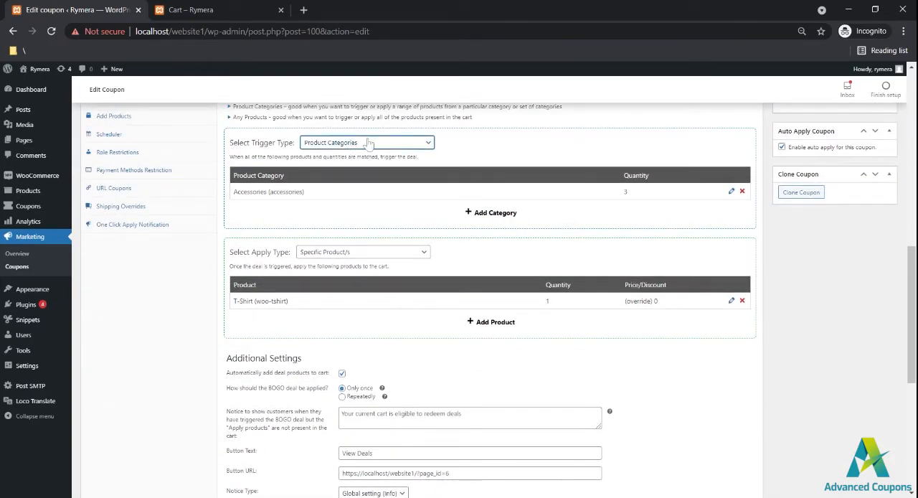
pyautogui.scroll(-3)
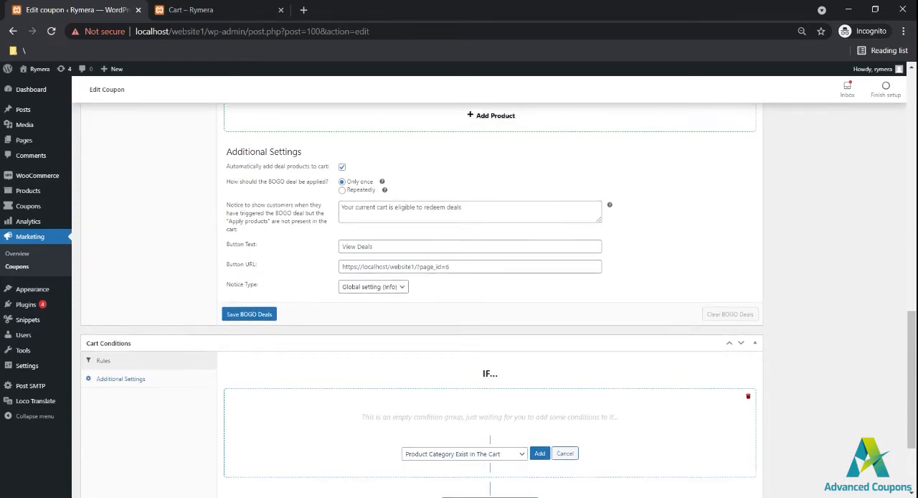
pyautogui.scroll(3)
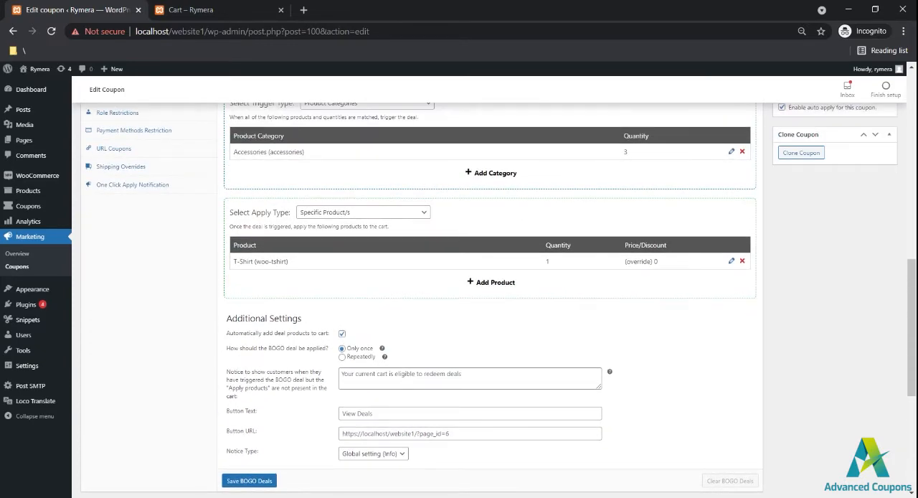
pyautogui.scroll(-3)
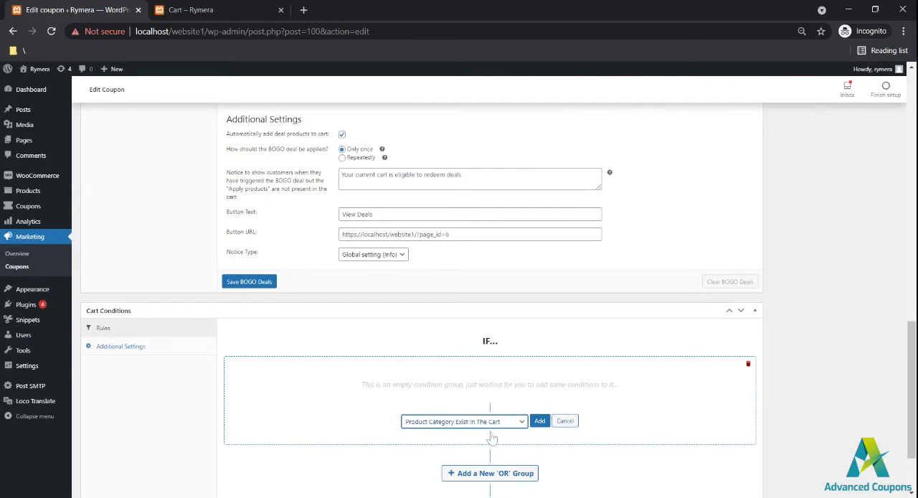
pyautogui.moveTo(540, 420)
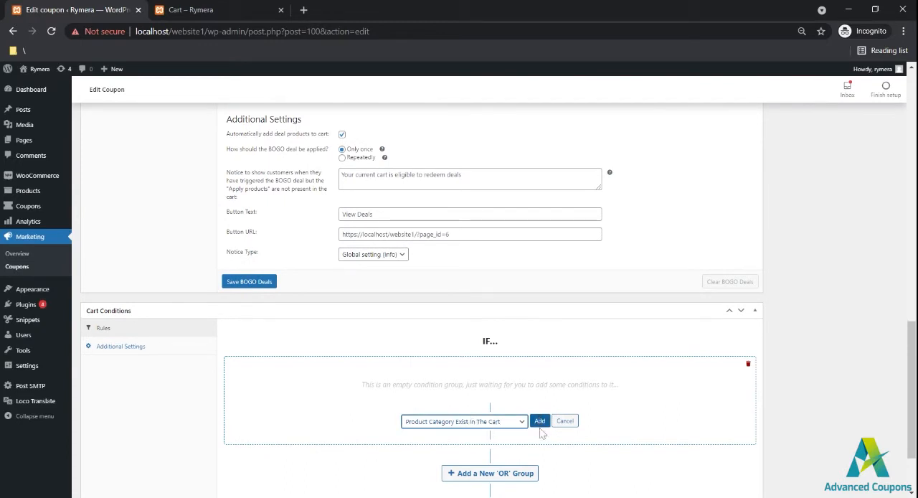
# - Add a cart condition requiring more than 2 products from the Accessories category
pyautogui.click(540, 421)
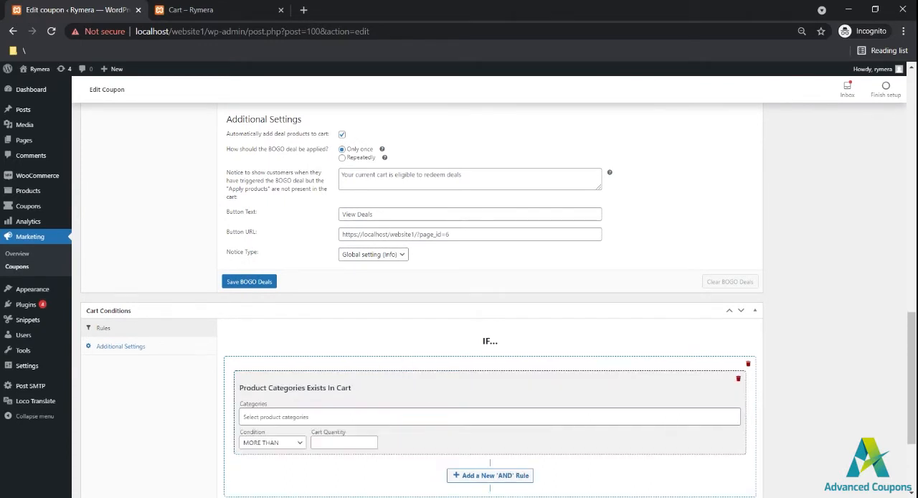
pyautogui.write('accessories] Accessories')
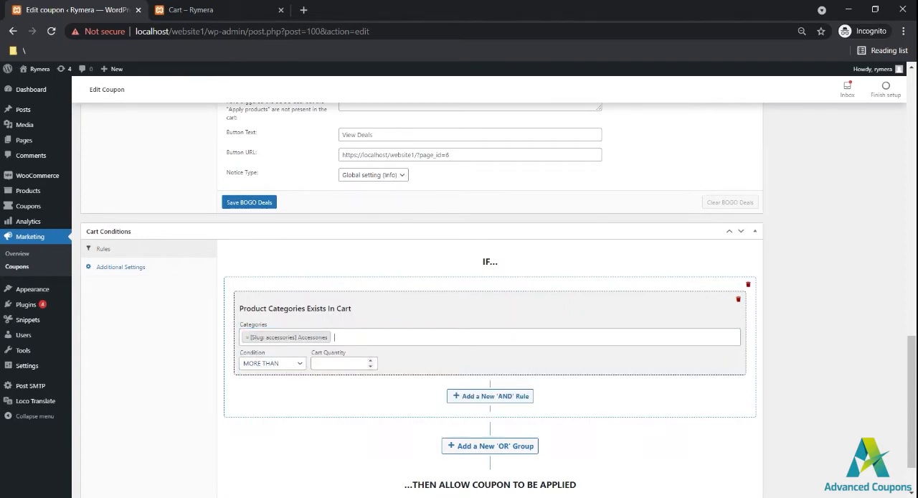
pyautogui.scroll(3)
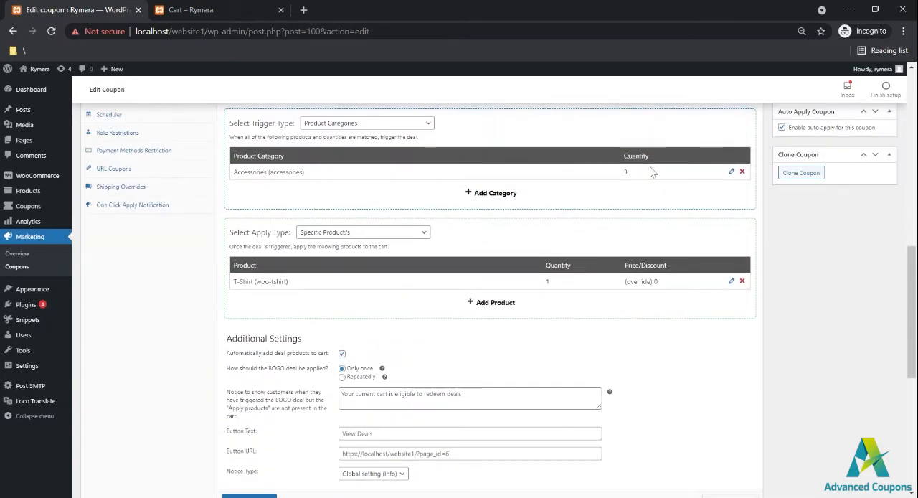
pyautogui.scroll(-3)
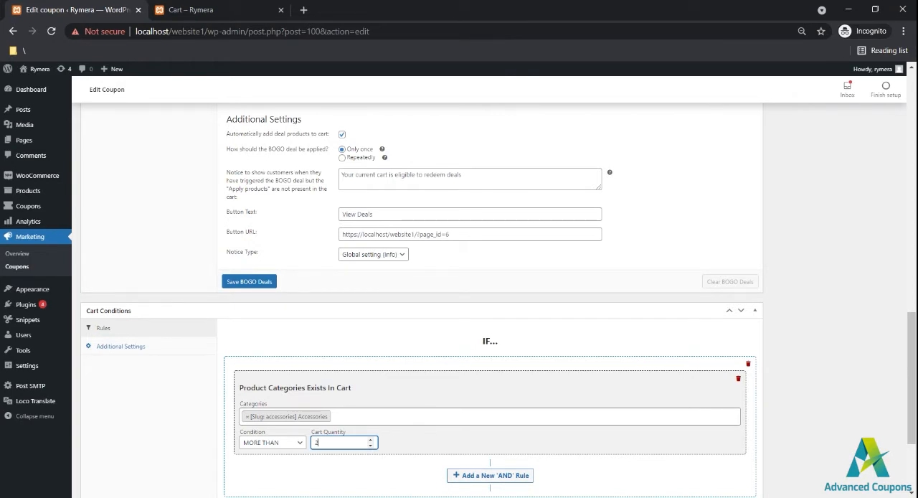
pyautogui.scroll(3)
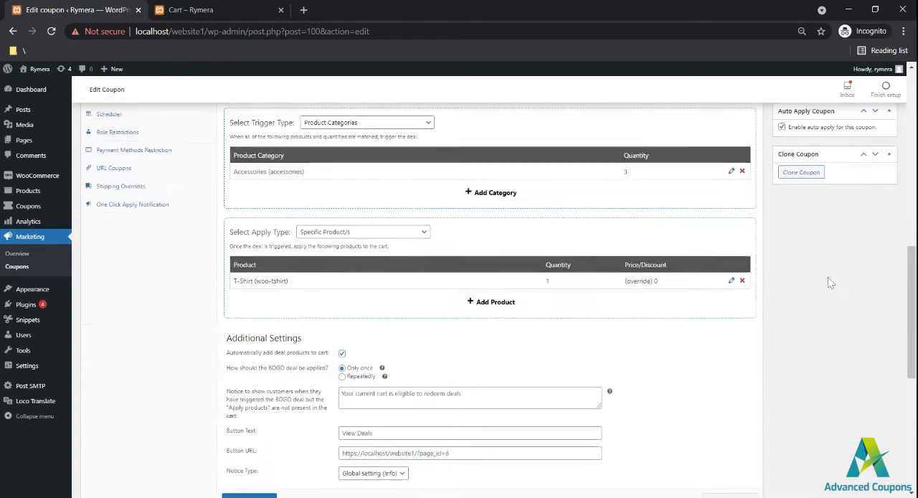
# - Save the bogo1 coupon and switch to the storefront cart
pyautogui.click(876, 212)
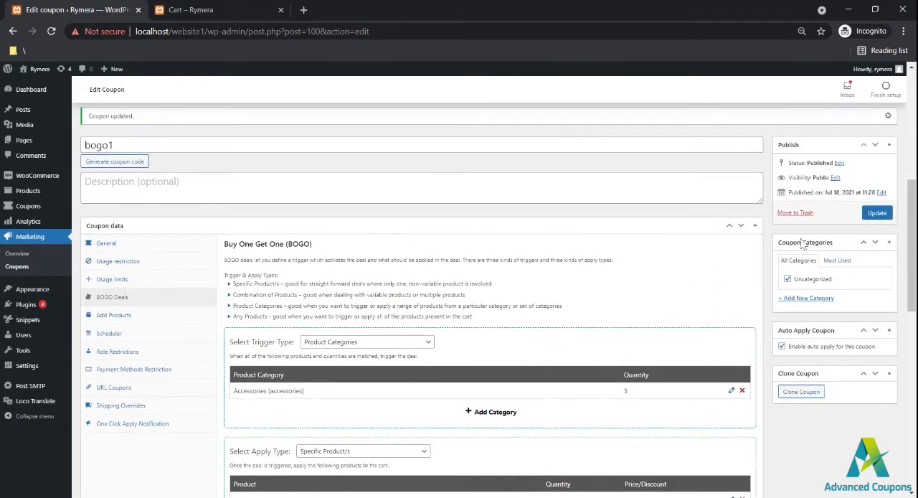
pyautogui.click(877, 213)
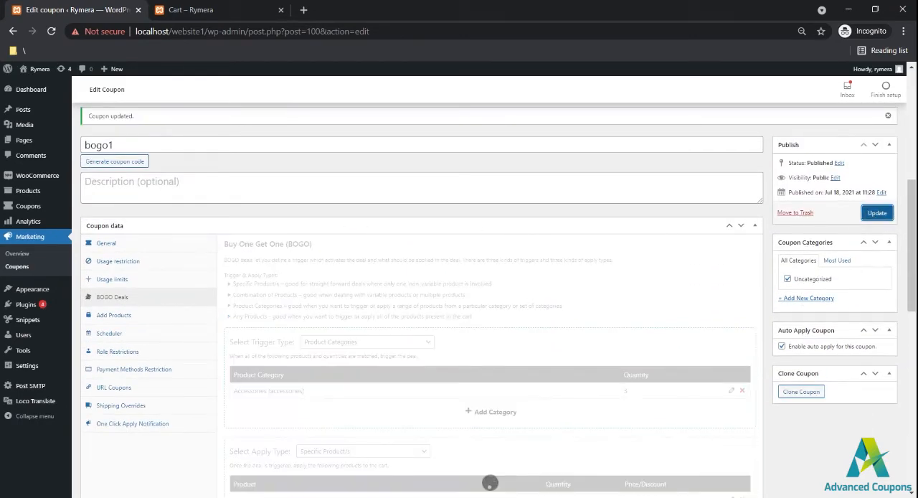
pyautogui.click(190, 10)
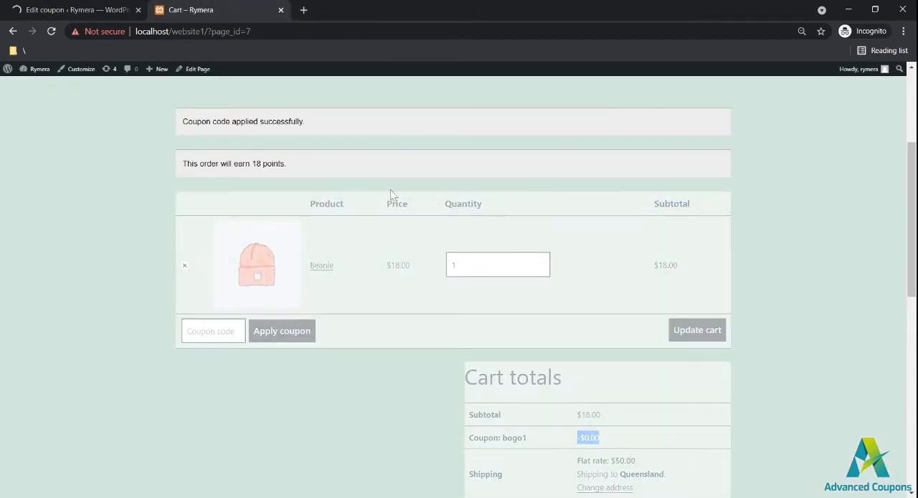
# - Remove the Beanie from the cart, return to the shop, and check the coupon tab
pyautogui.click(185, 265)
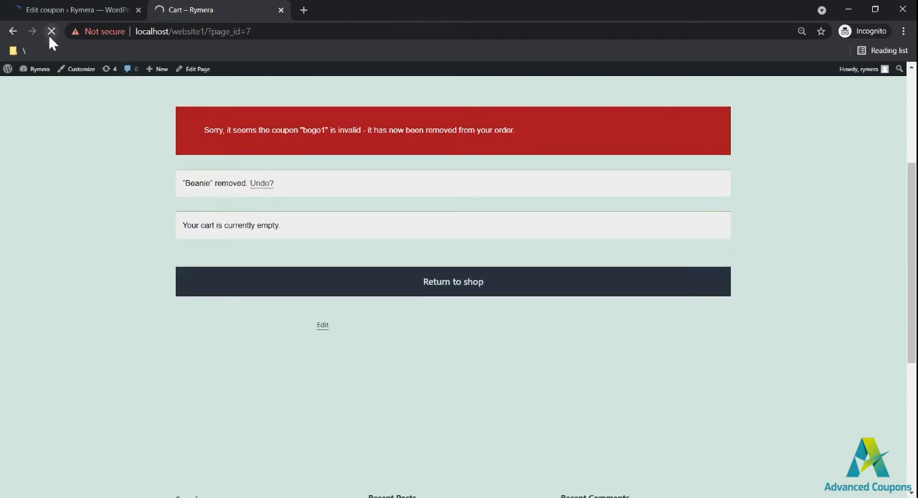
pyautogui.click(453, 281)
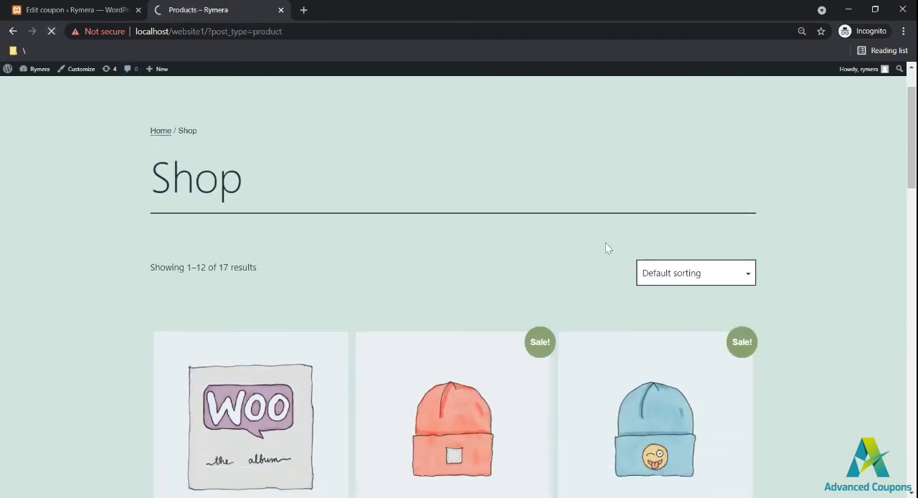
pyautogui.click(72, 10)
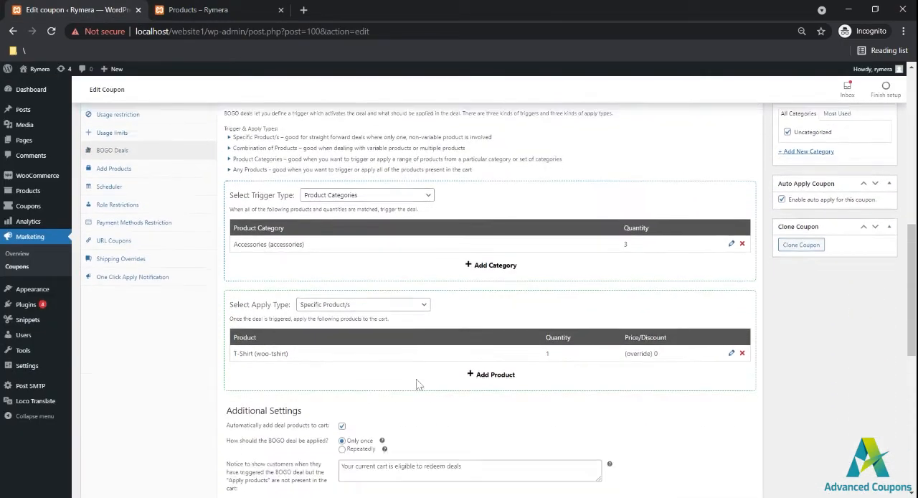
pyautogui.scroll(-3)
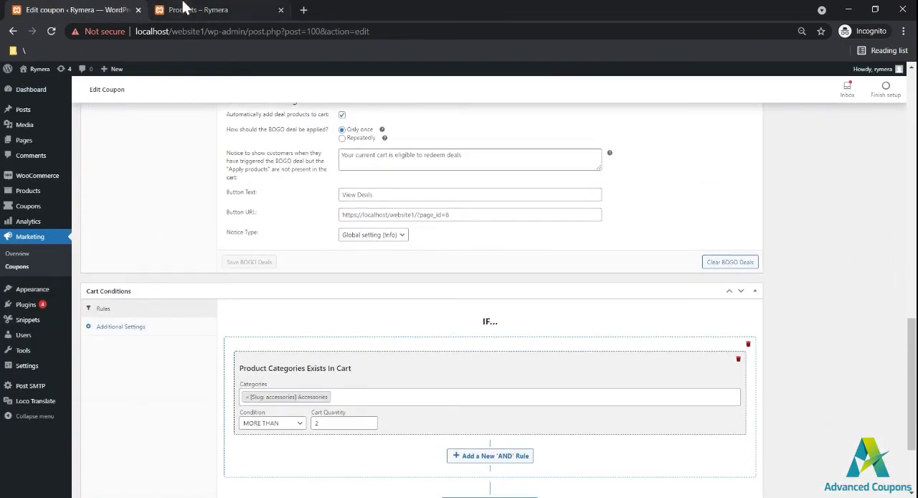
pyautogui.click(208, 10)
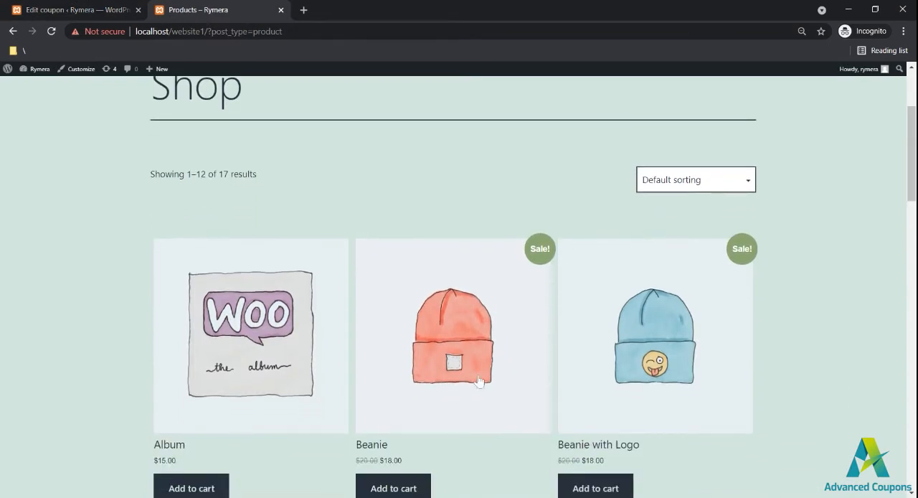
# - Add a Beanie to the cart and view the $68.00 cart total
pyautogui.scroll(-3)
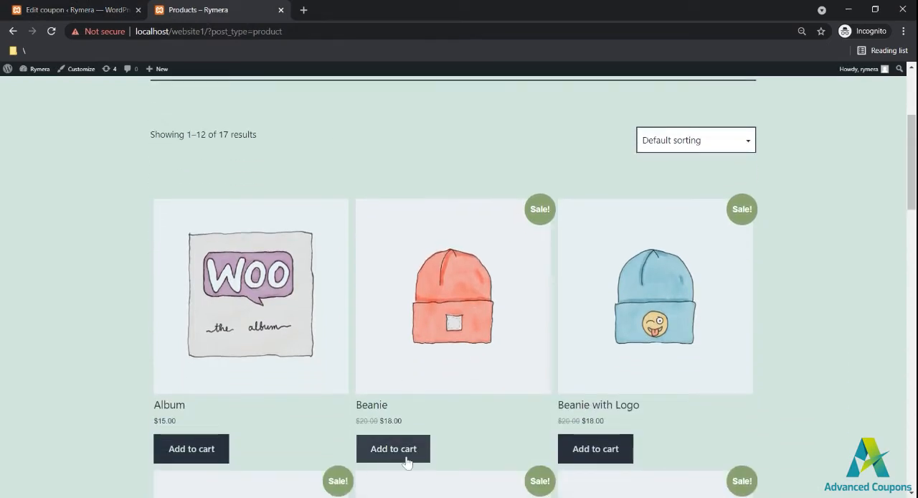
pyautogui.click(393, 449)
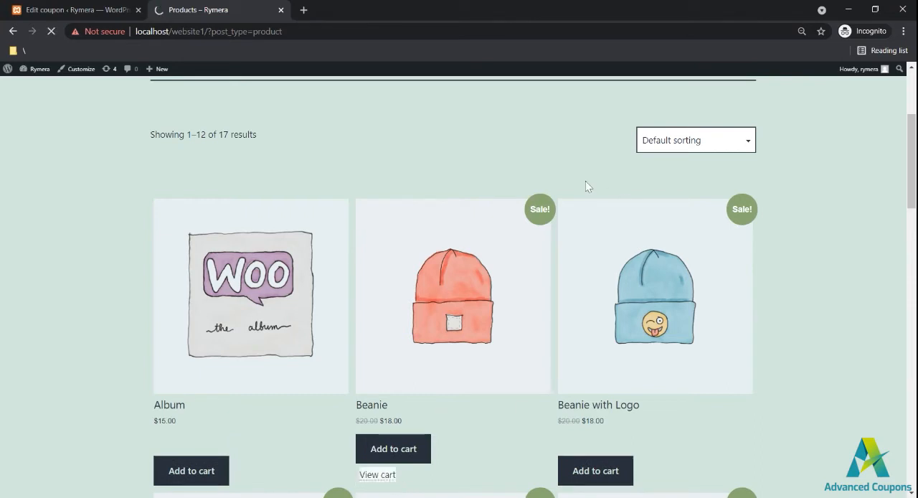
pyautogui.click(393, 448)
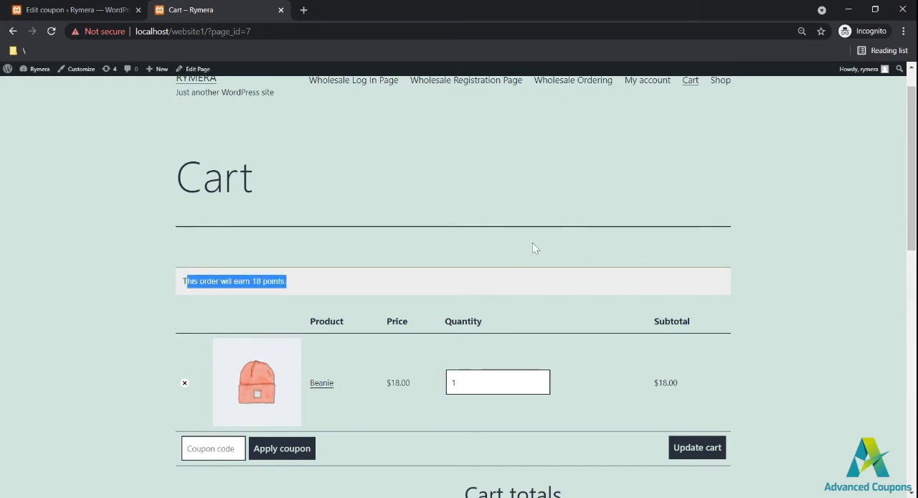
pyautogui.scroll(-3)
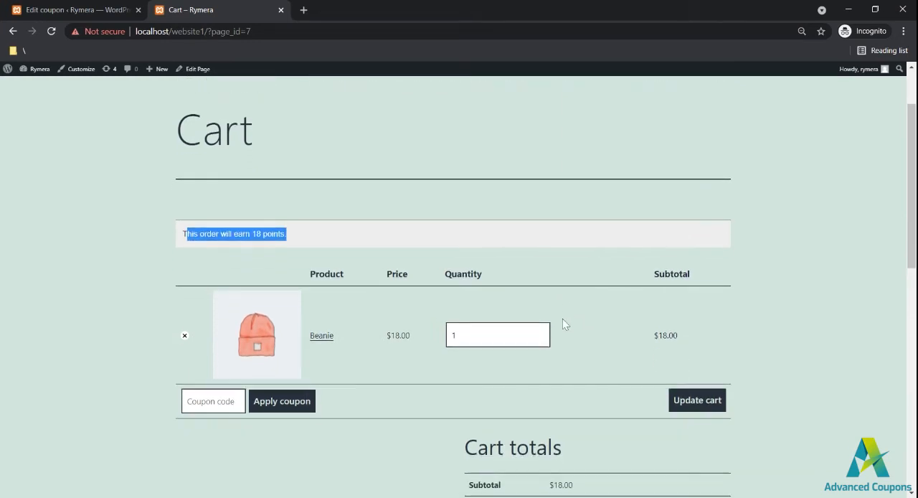
pyautogui.scroll(-3)
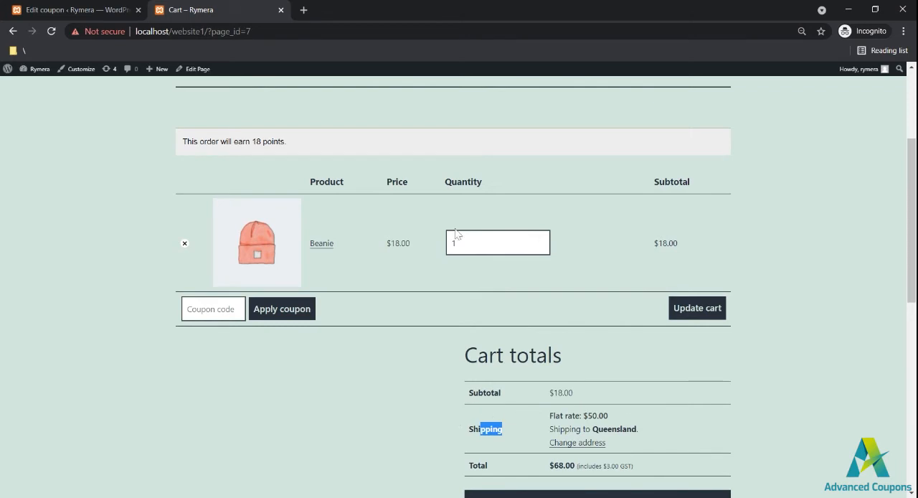
# - Update the Beanie quantity to 2 ($36.00 subtotal), then enter 3 without updating
pyautogui.tripleClick(497, 243)
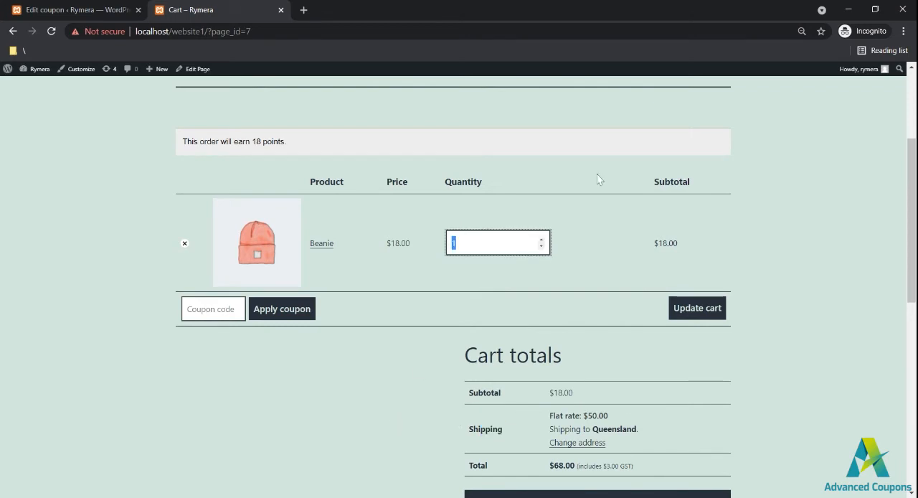
pyautogui.write('2')
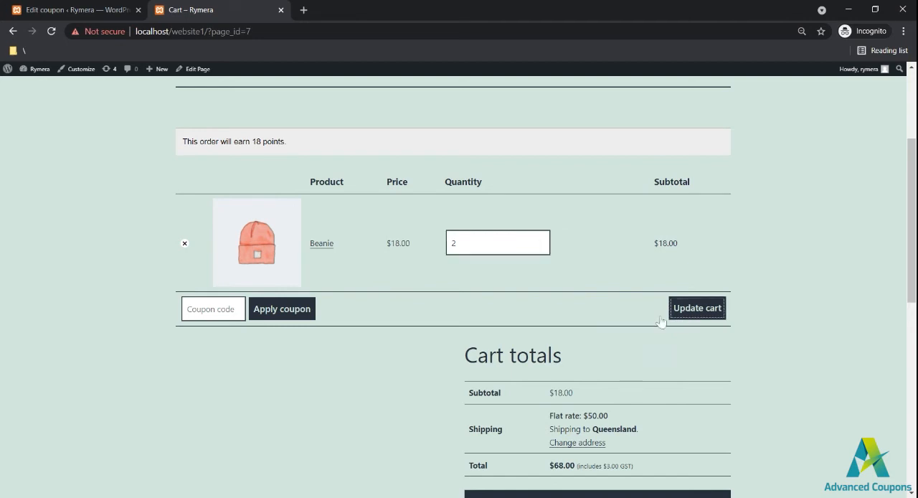
pyautogui.click(697, 307)
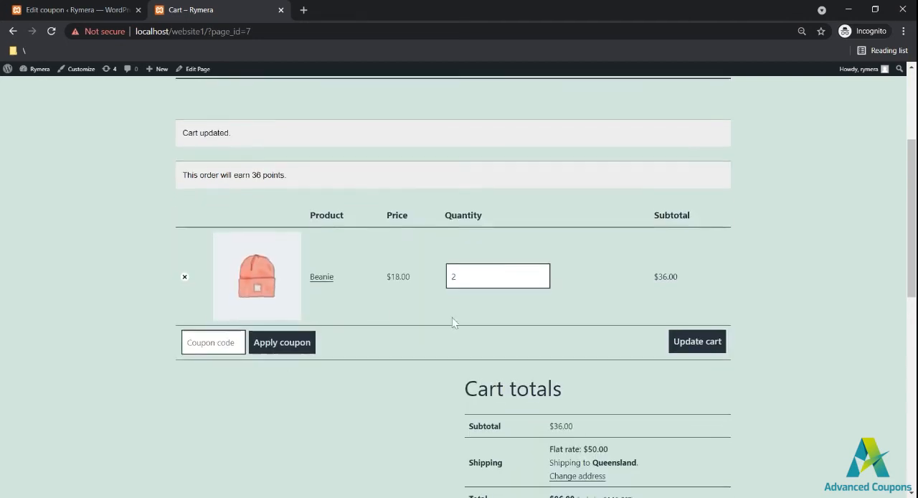
pyautogui.scroll(-3)
pyautogui.write('3')
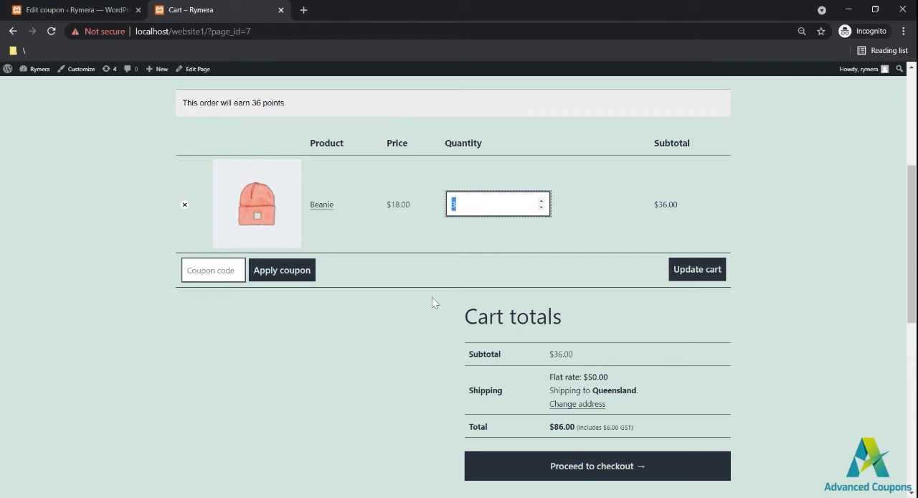
pyautogui.moveTo(423, 320)
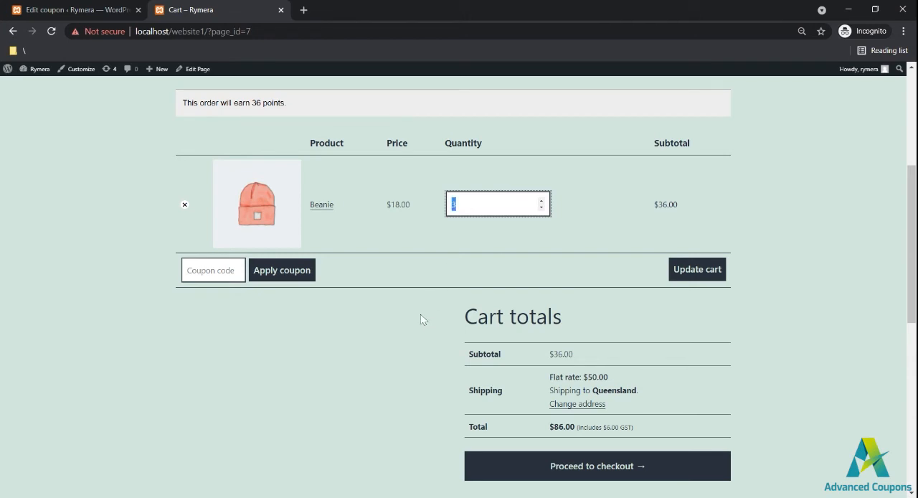
pyautogui.write('3')
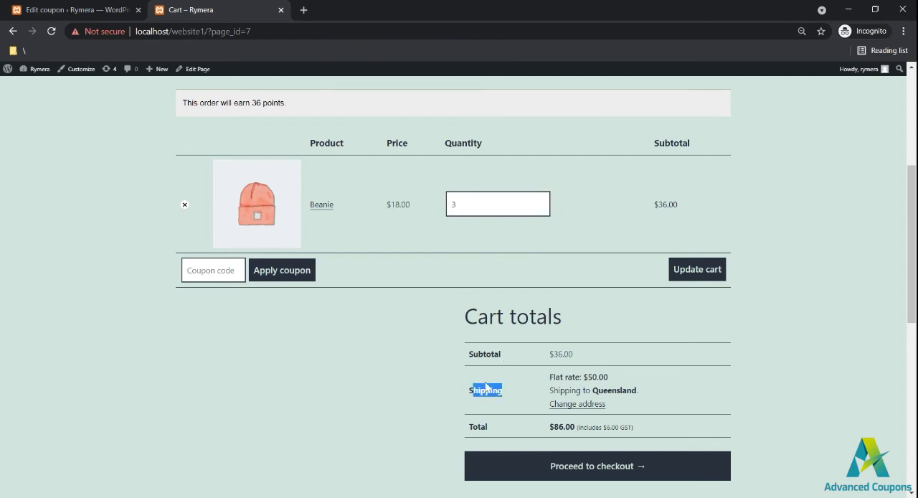
# - Update the cart to three Beanies and highlight the bogo1 'T-Shirt x 1: -$18.00' discount line
pyautogui.click(697, 269)
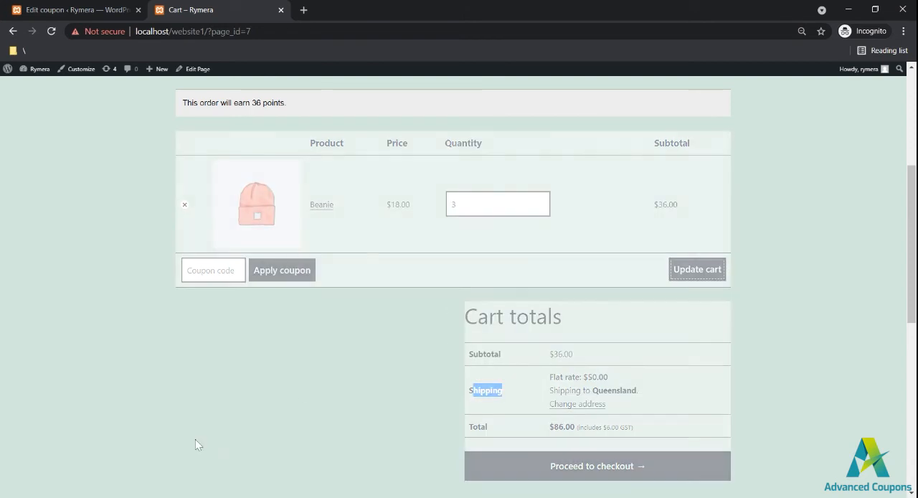
pyautogui.moveTo(172, 452)
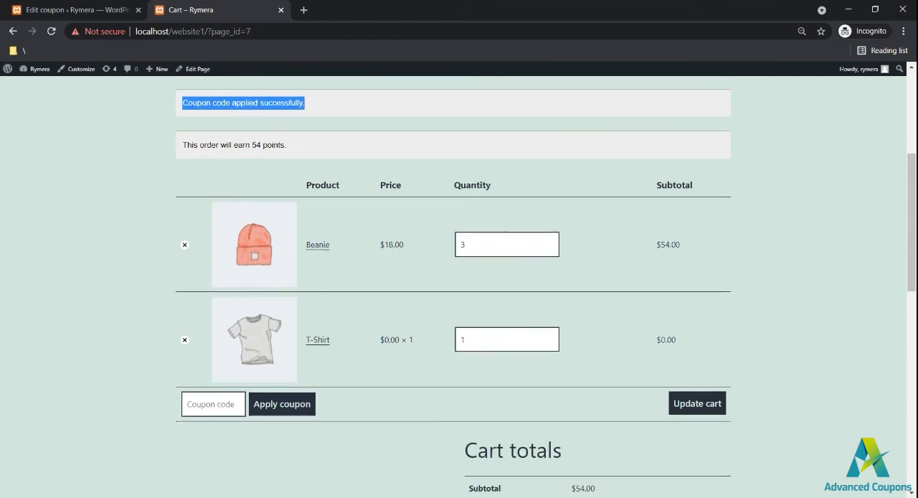
pyautogui.scroll(-3)
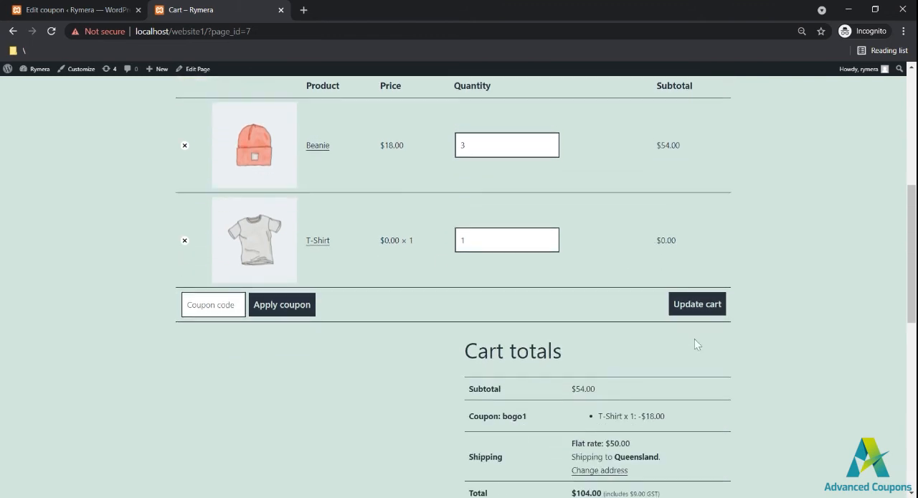
pyautogui.doubleClick(631, 416)
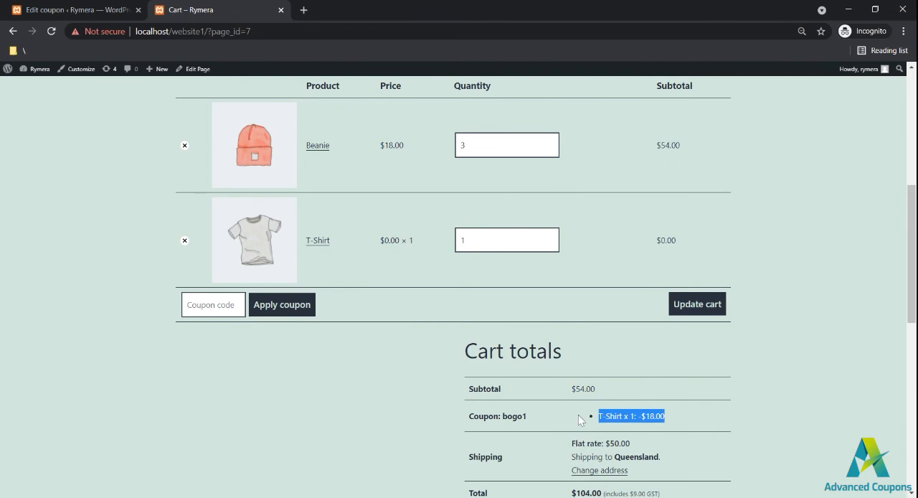
pyautogui.moveTo(545, 395)
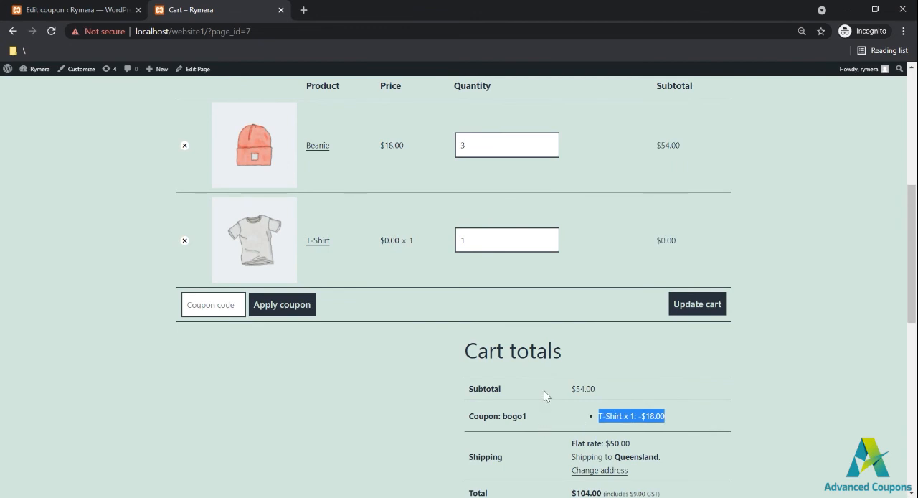
pyautogui.moveTo(685, 417)
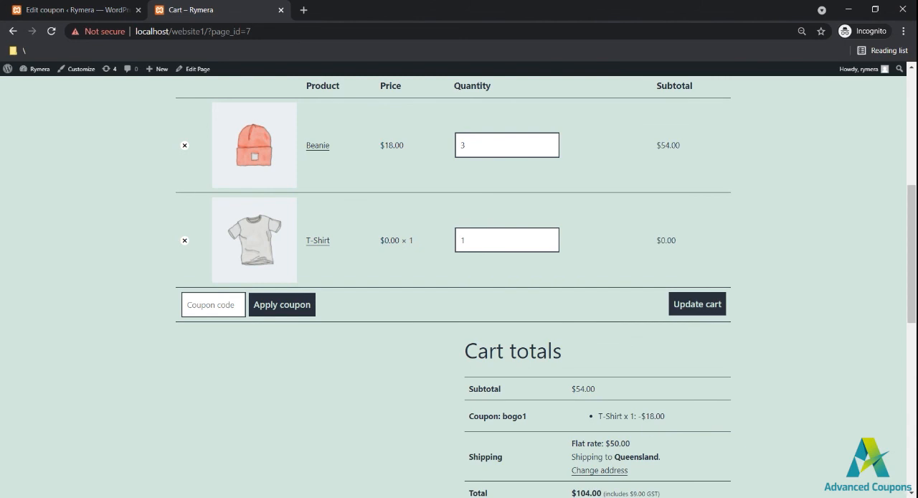
pyautogui.scroll(-3)
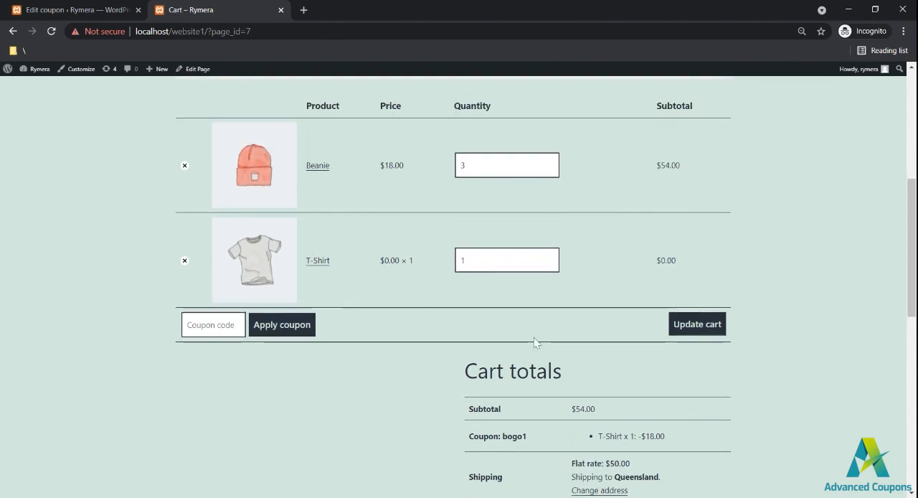